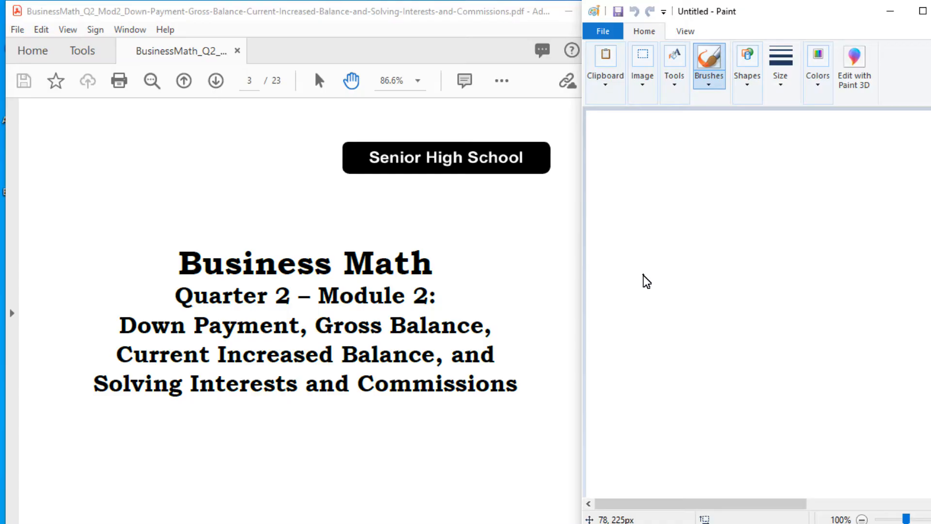
mouse_move(206, 351)
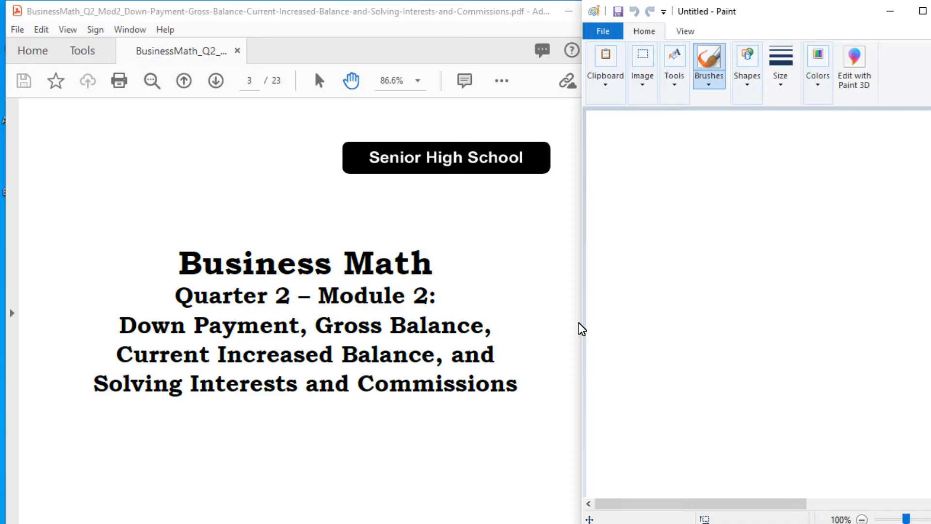
mouse_move(265, 300)
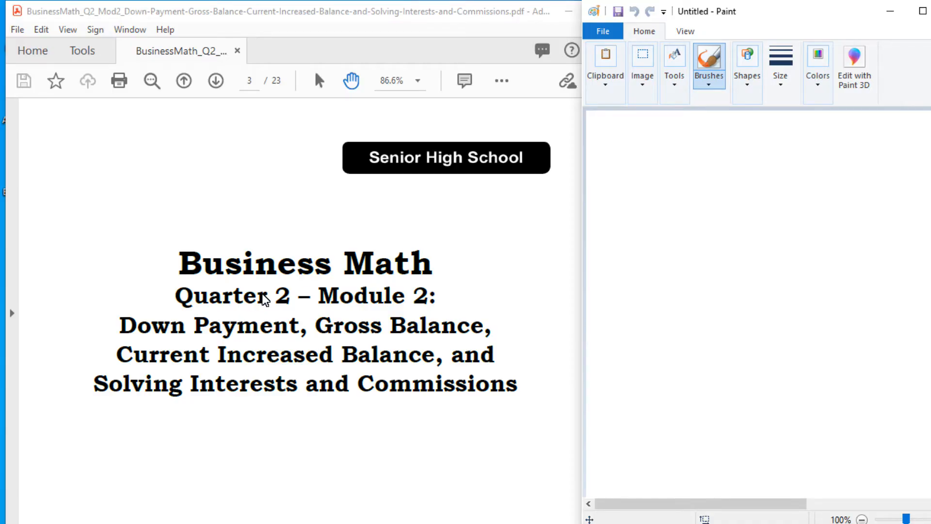
Step: Scroll through pages 7 to 9 until page 11's What Is It lesson on down payment appears
scroll(down, 3)
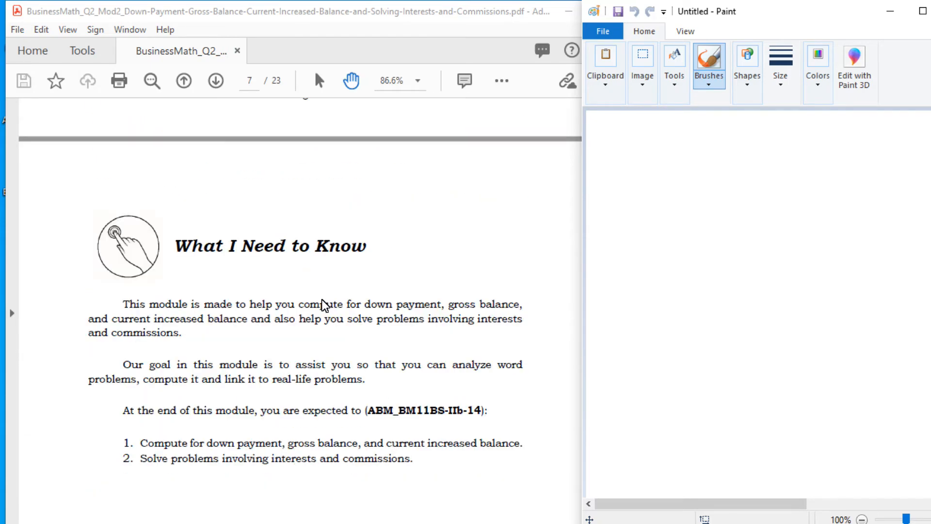
scroll(down, 3)
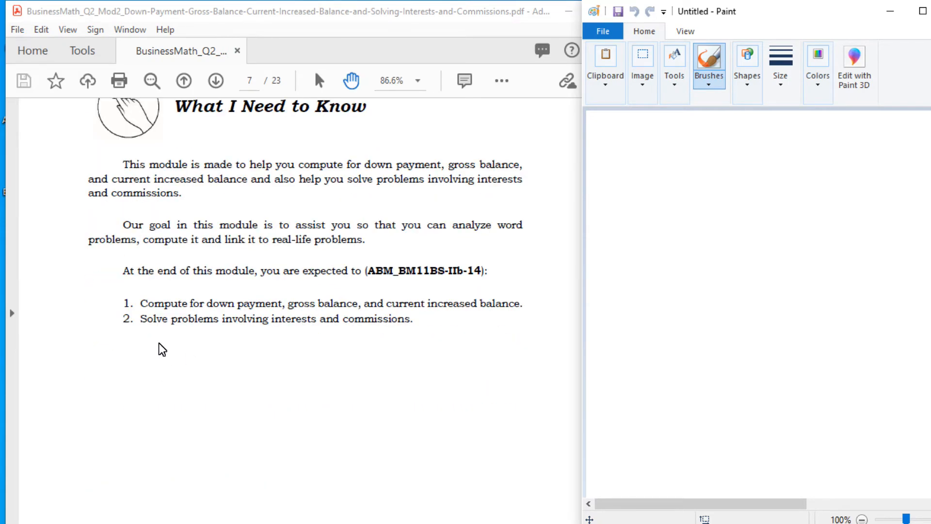
mouse_move(270, 331)
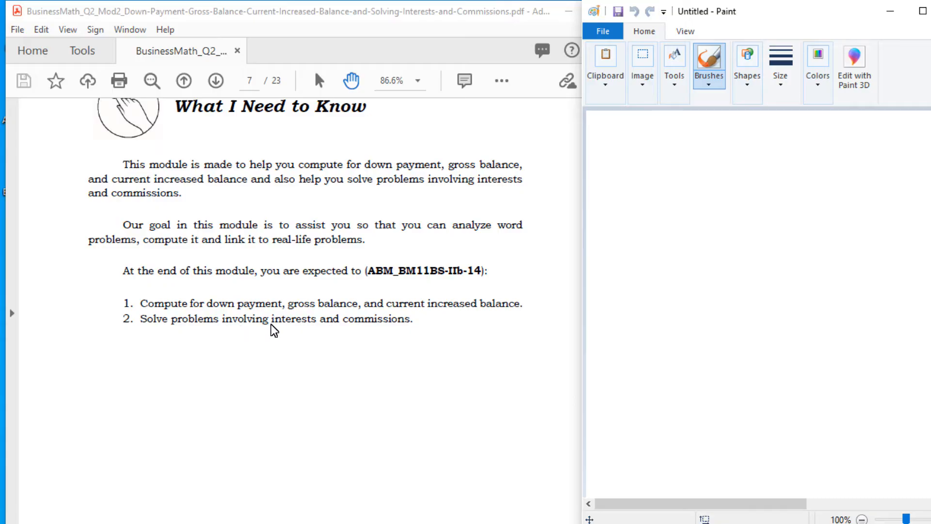
mouse_move(548, 336)
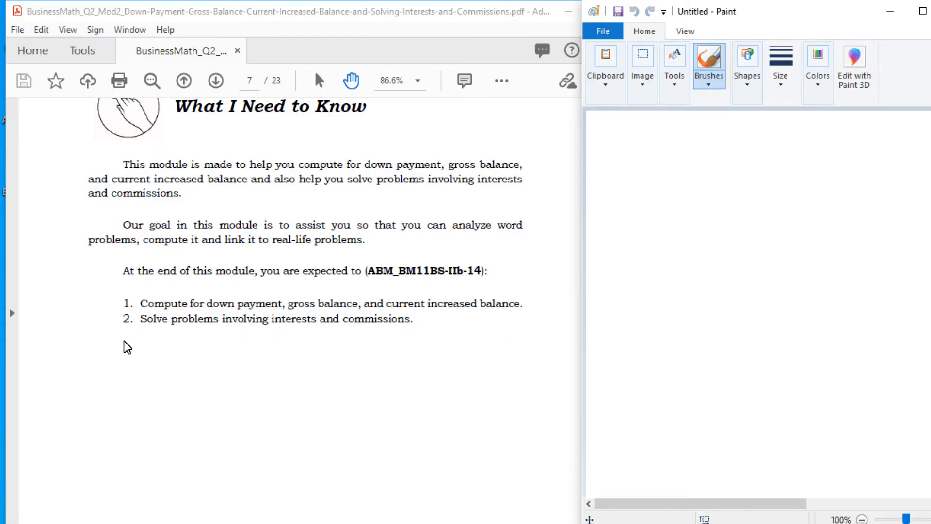
mouse_move(427, 339)
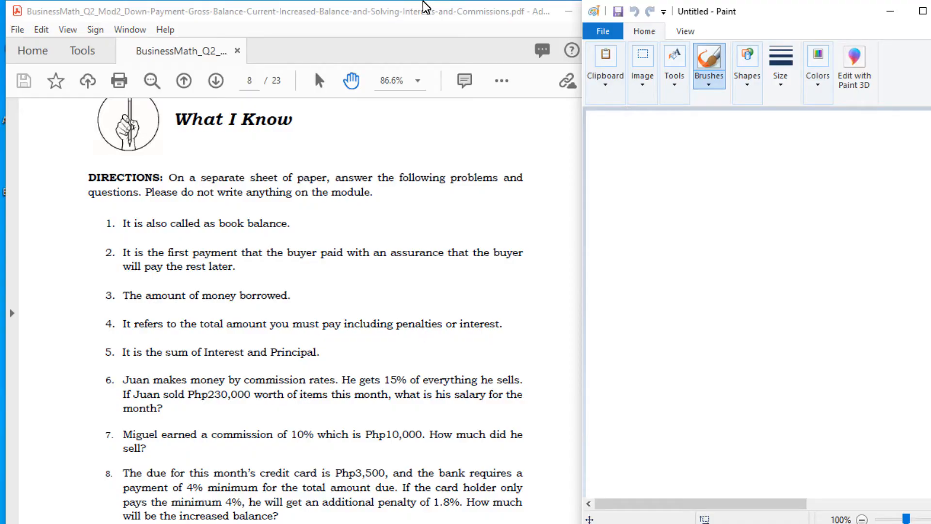
mouse_move(309, 333)
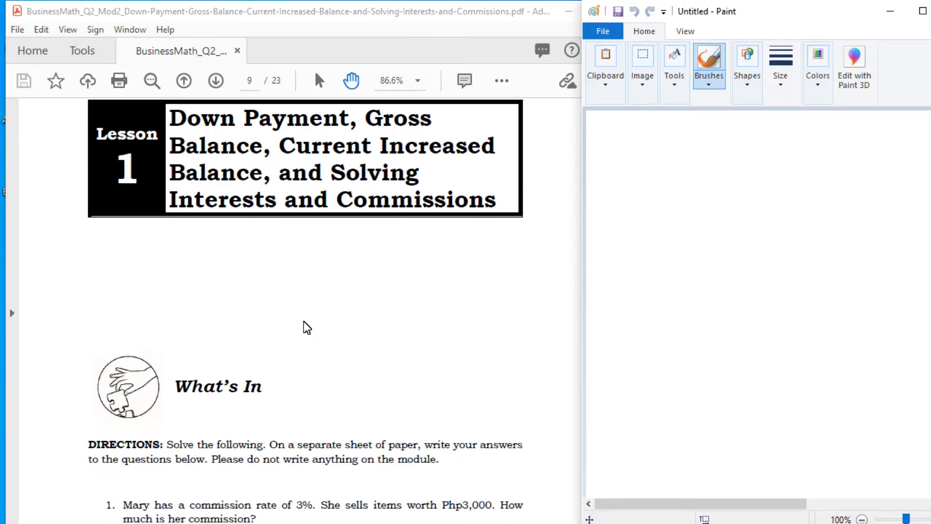
scroll(down, 3)
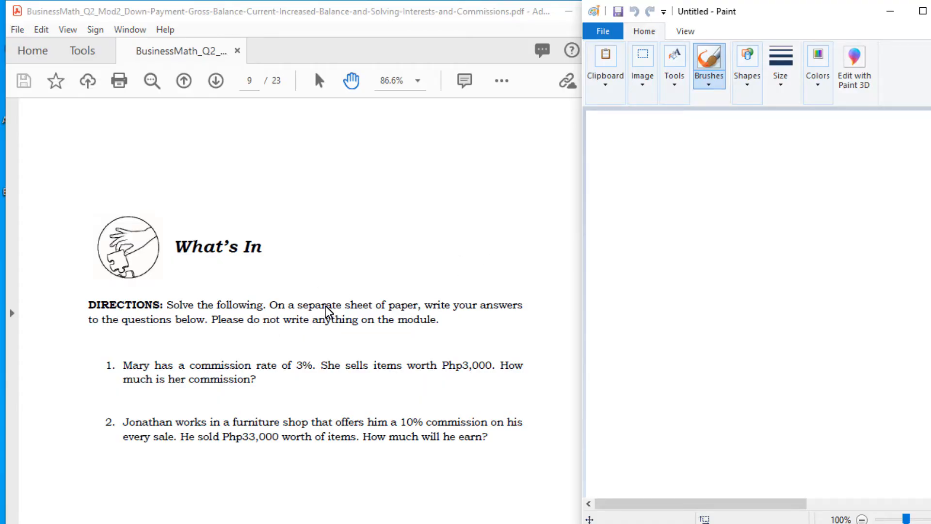
scroll(down, 3)
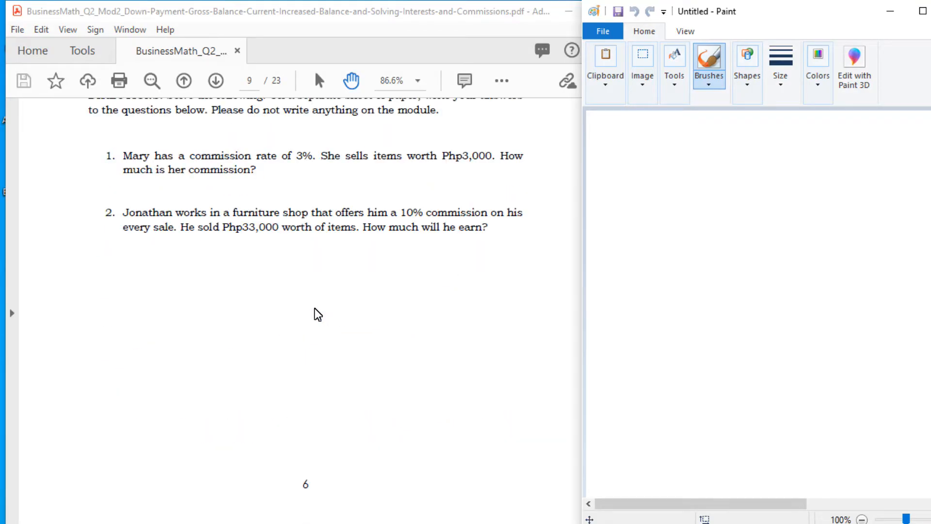
click(214, 81)
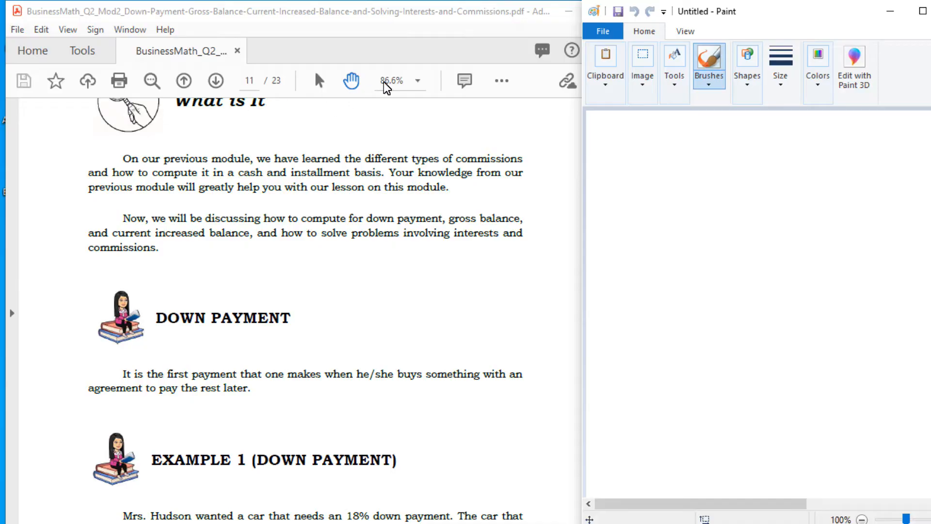
Step: Set the zoom to 100% and bring Example 1 on down payment with its Php630,000 solution into view
click(418, 81)
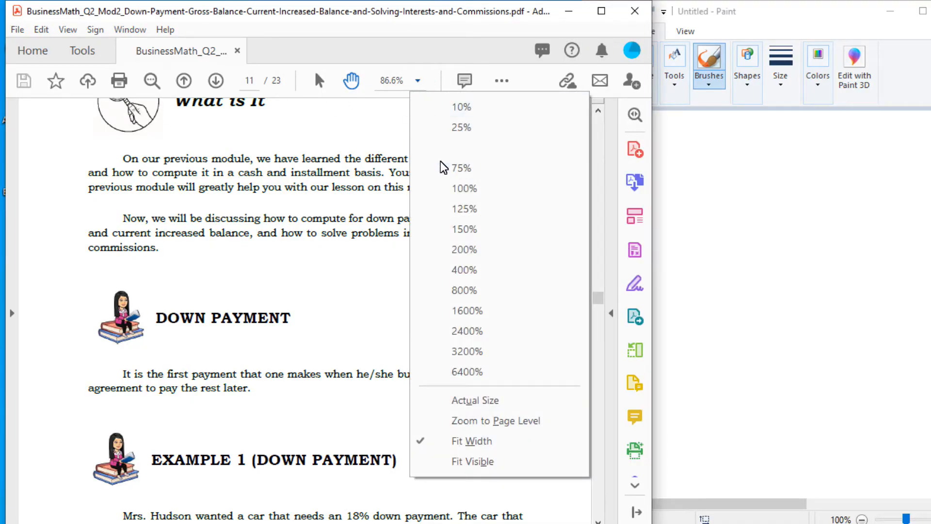
click(464, 188)
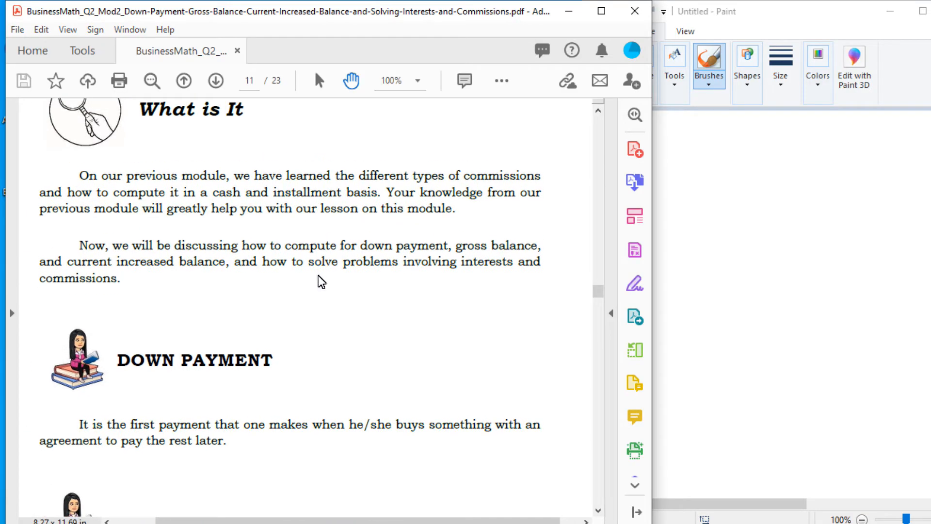
scroll(down, 3)
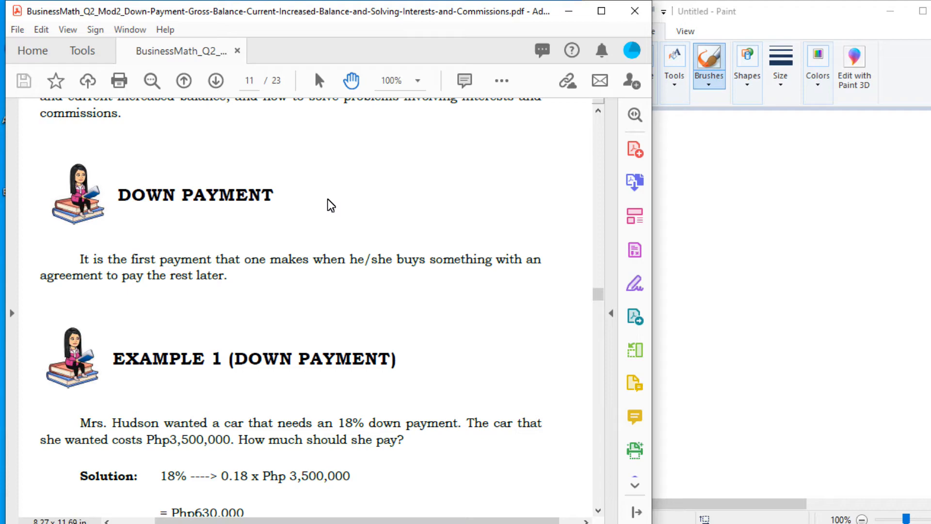
scroll(down, 3)
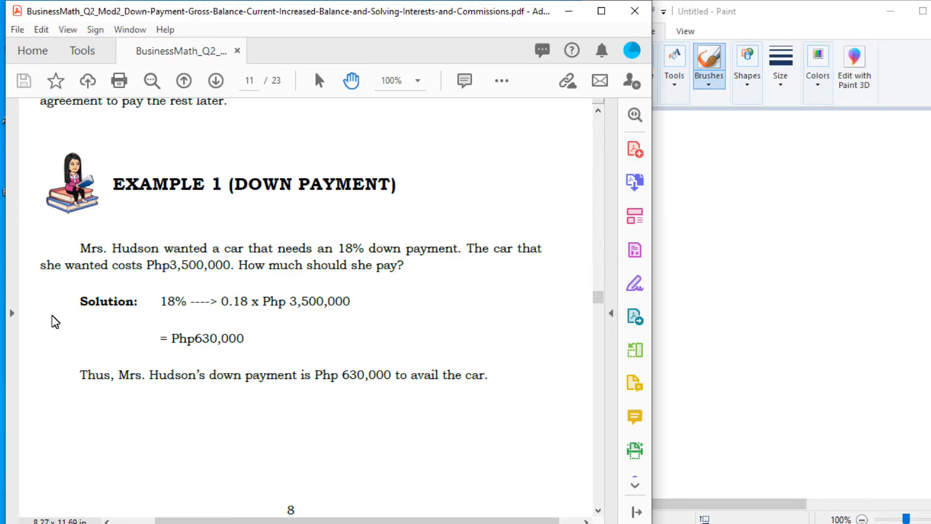
mouse_move(502, 276)
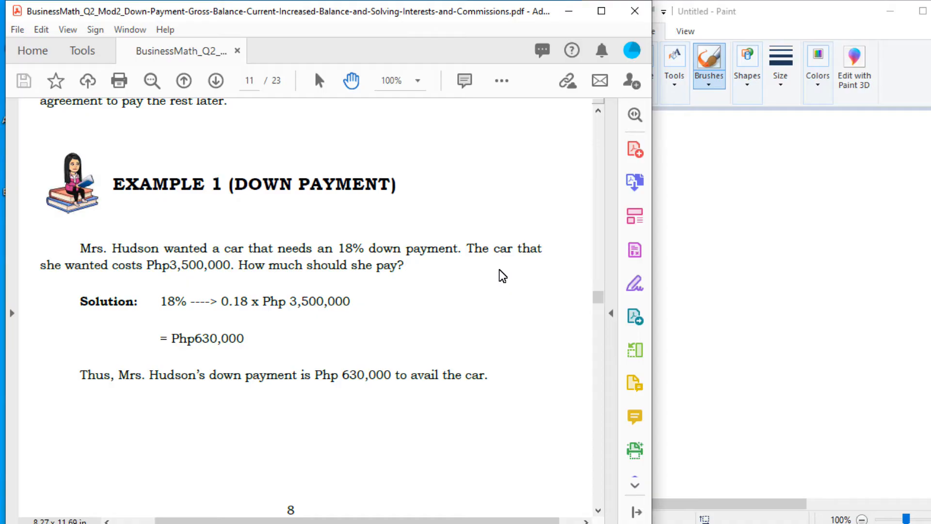
mouse_move(175, 242)
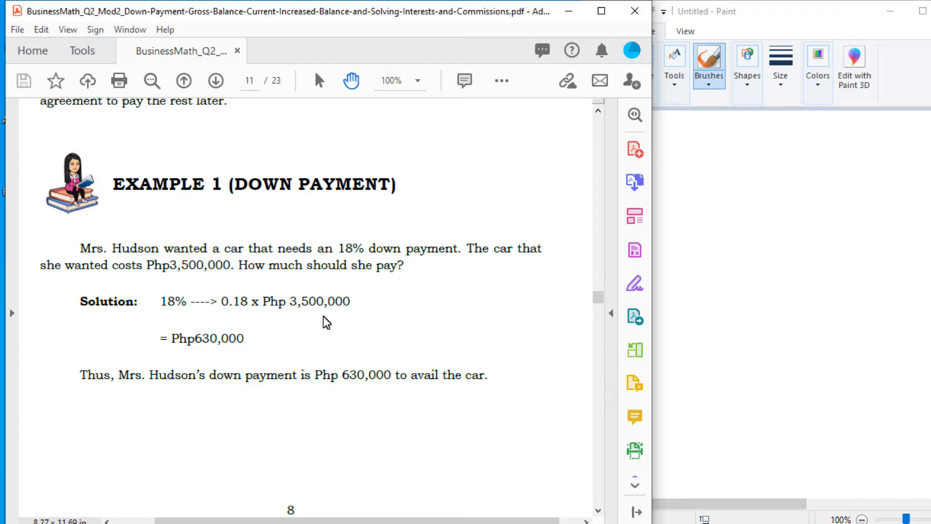
mouse_move(232, 319)
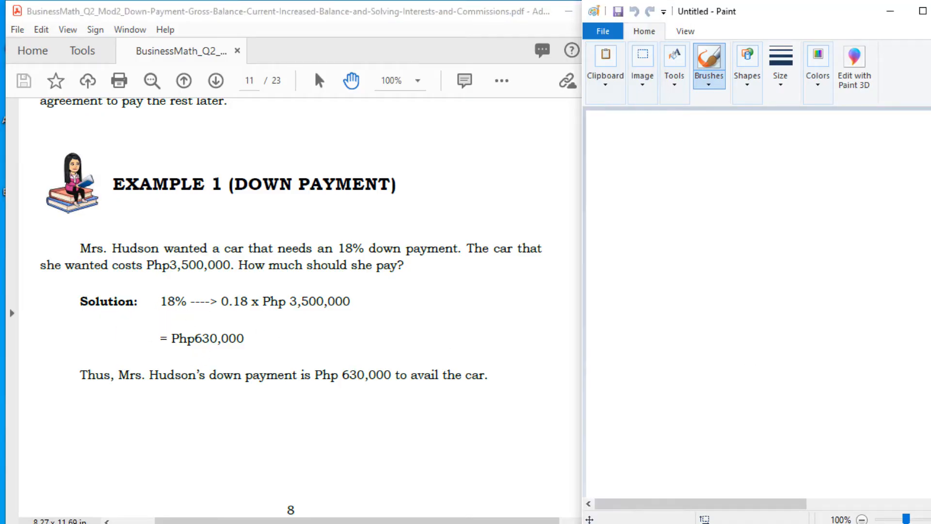
Step: With the plain brush, handwrite 3,500,000 × .18 = 630,000 on the canvas
click(708, 66)
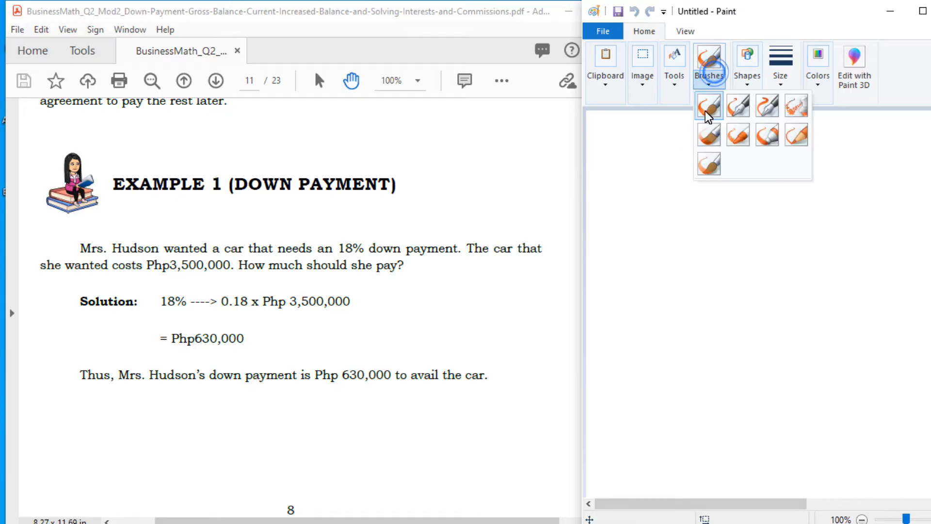
click(708, 106)
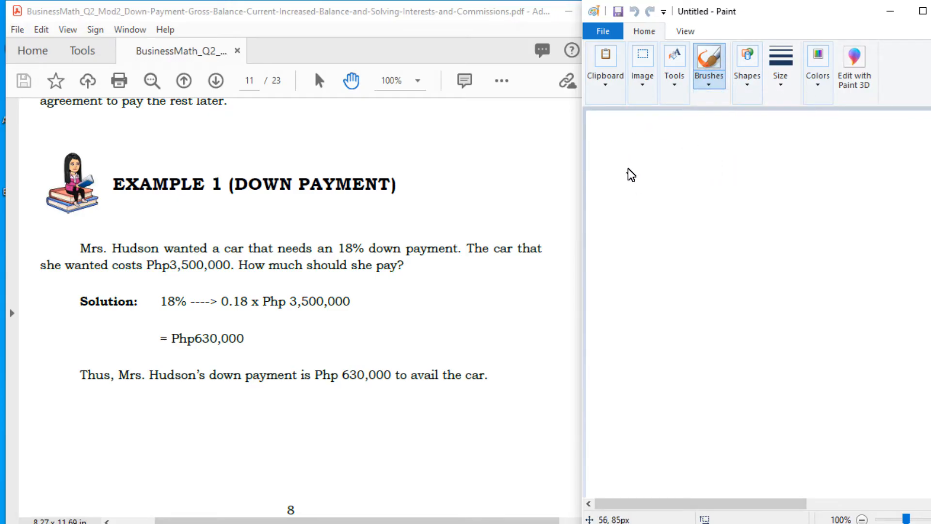
drag(645, 157, 632, 199)
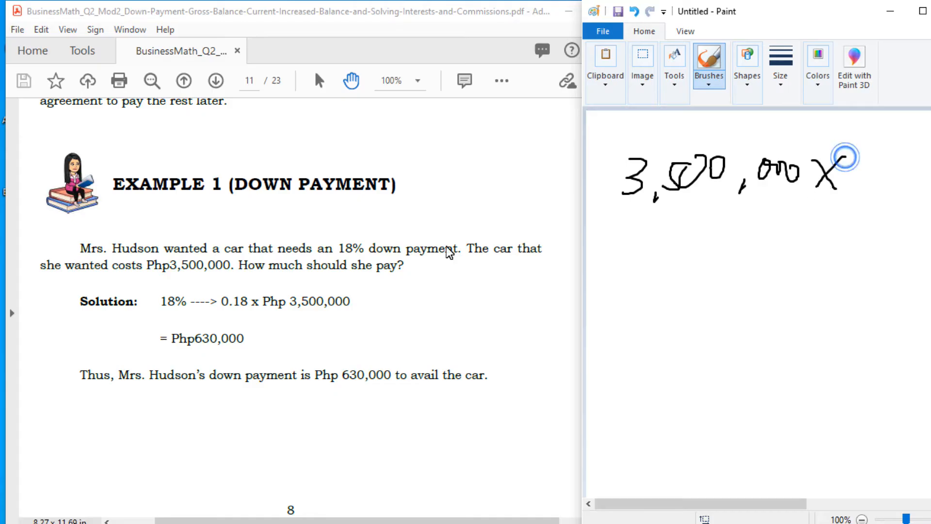
mouse_move(238, 325)
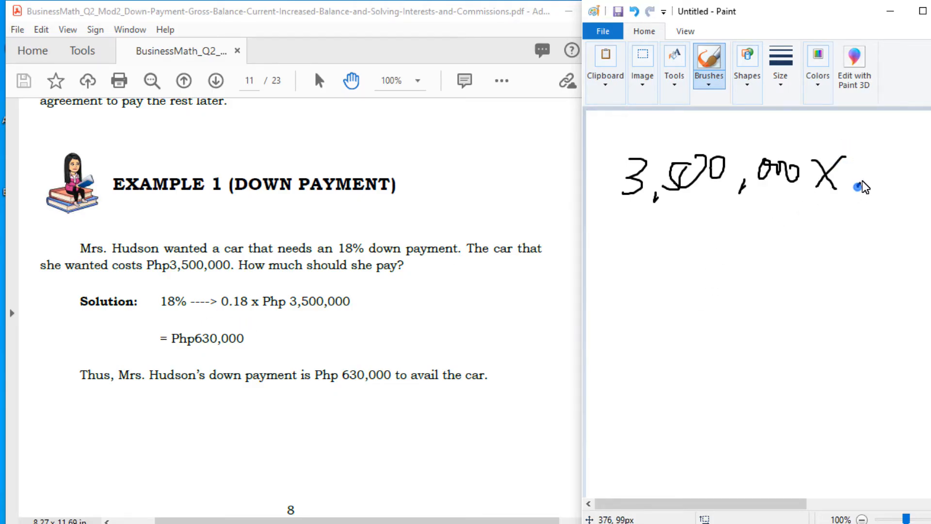
drag(855, 178, 884, 196)
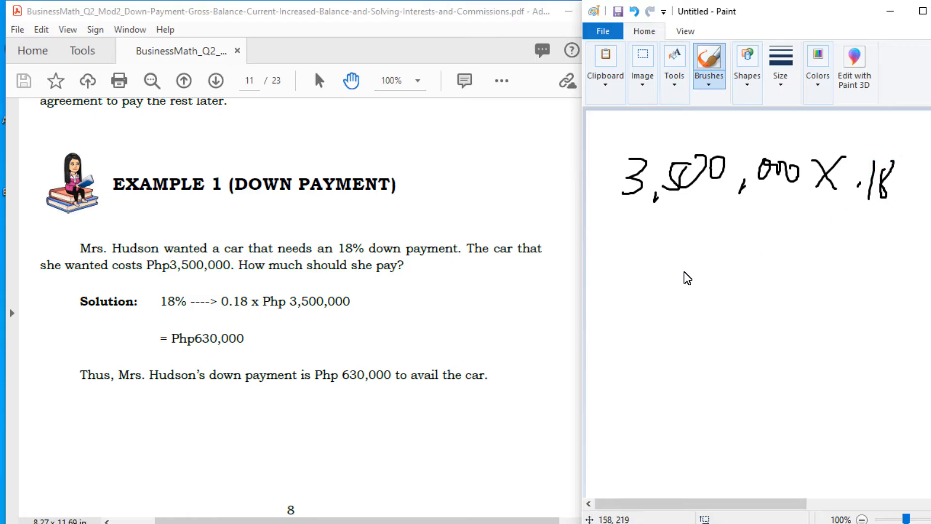
drag(633, 276, 674, 286)
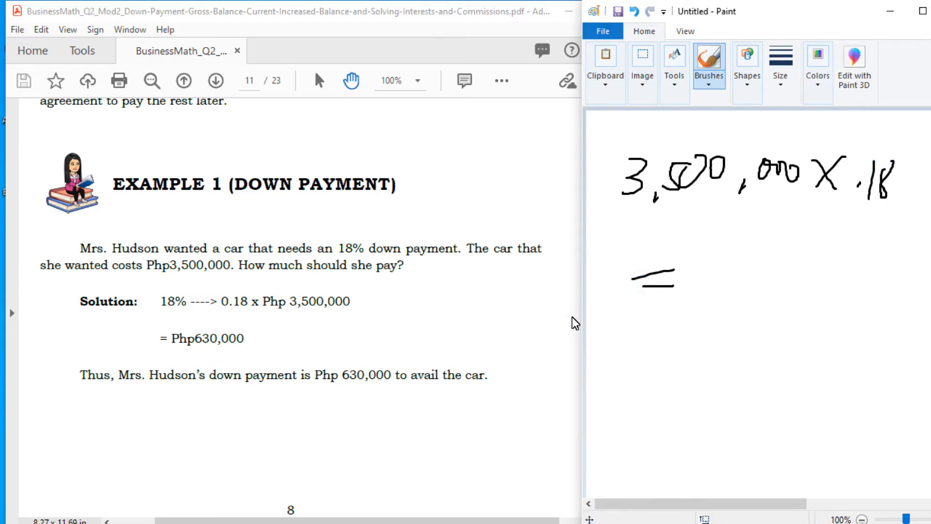
drag(698, 256, 709, 299)
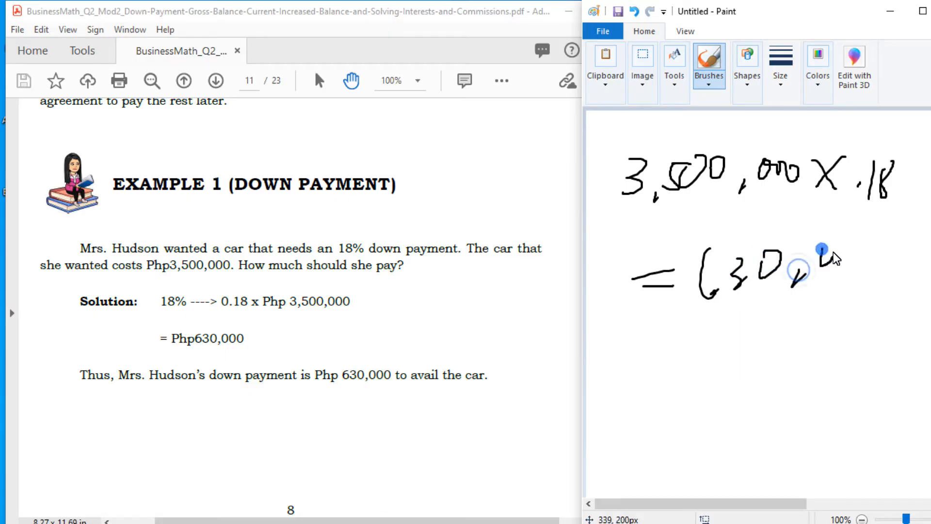
drag(826, 249, 891, 267)
text(cal)
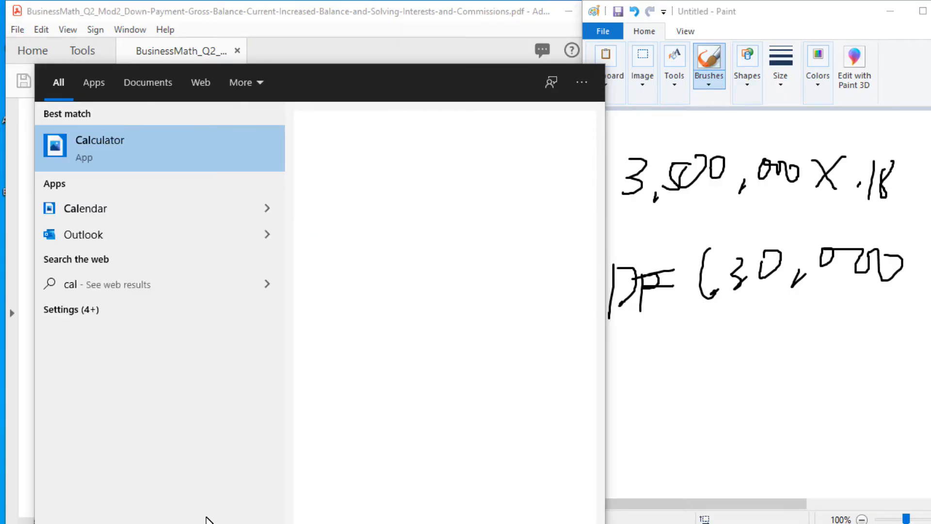
Step: Launch the Calculator app from the Start search results for 'cal'
click(99, 148)
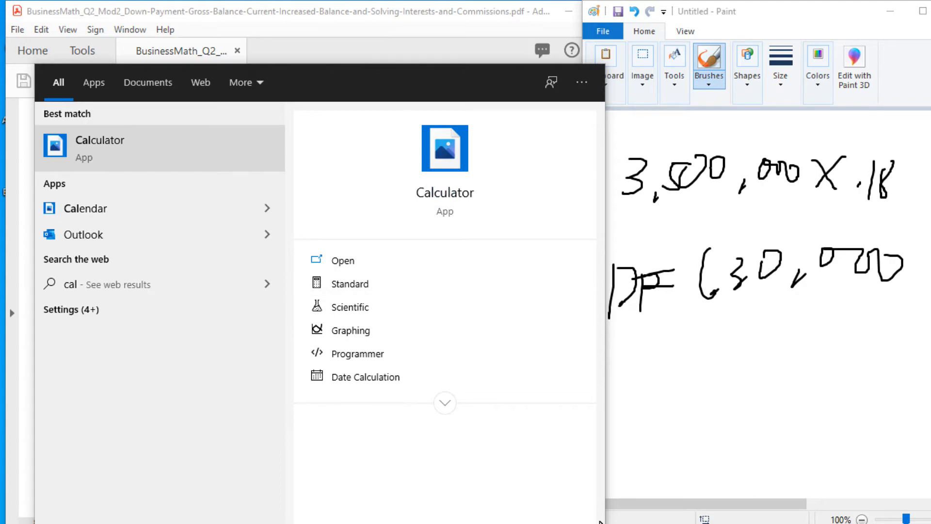
click(350, 307)
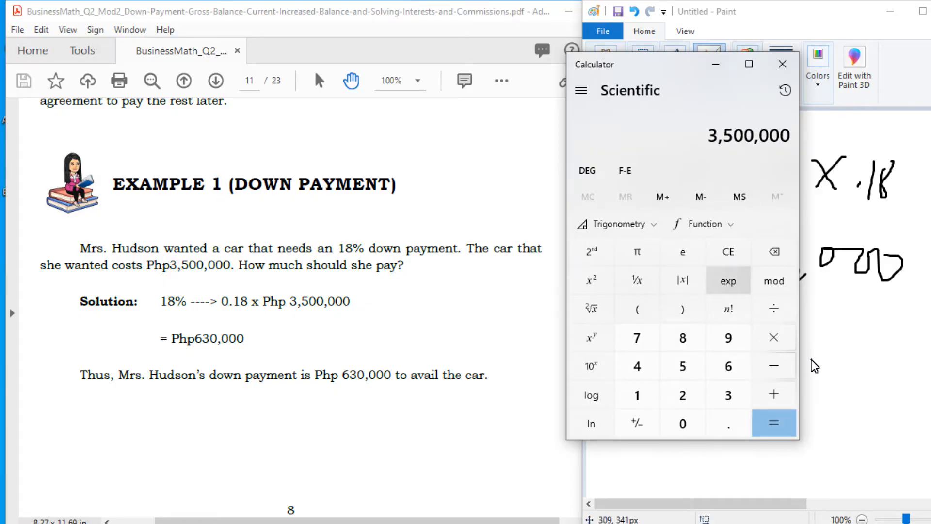
Step: Compute 3500000 × 0.18 = 630,000, clearing a mistyped first attempt and redoing it
click(774, 423)
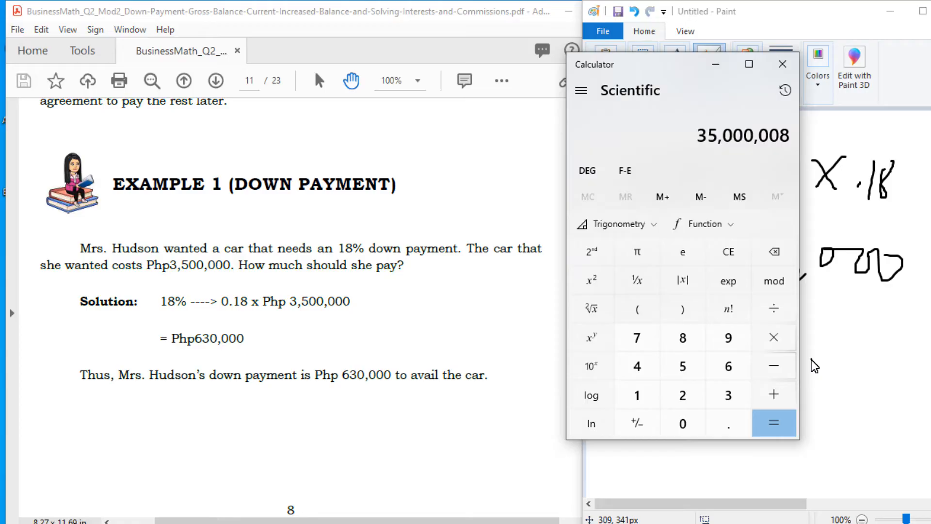
click(773, 337)
text(0.18)
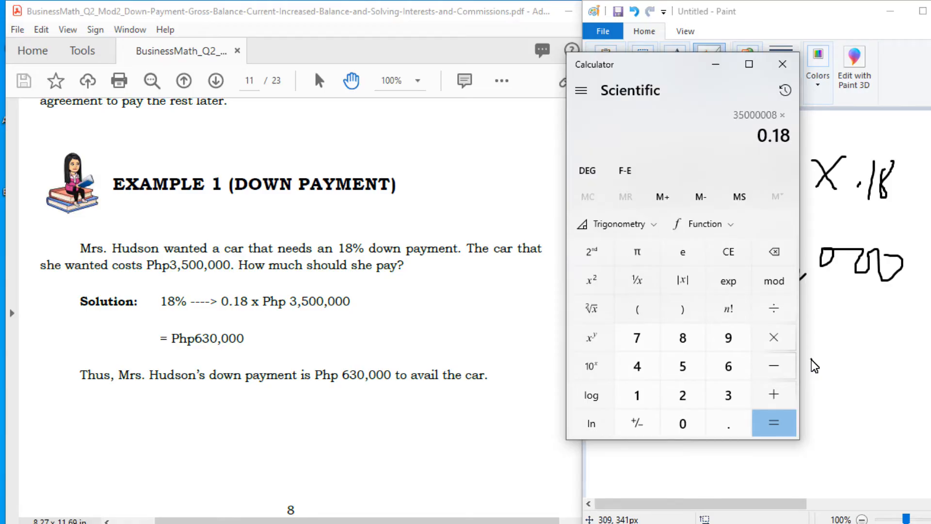
click(774, 423)
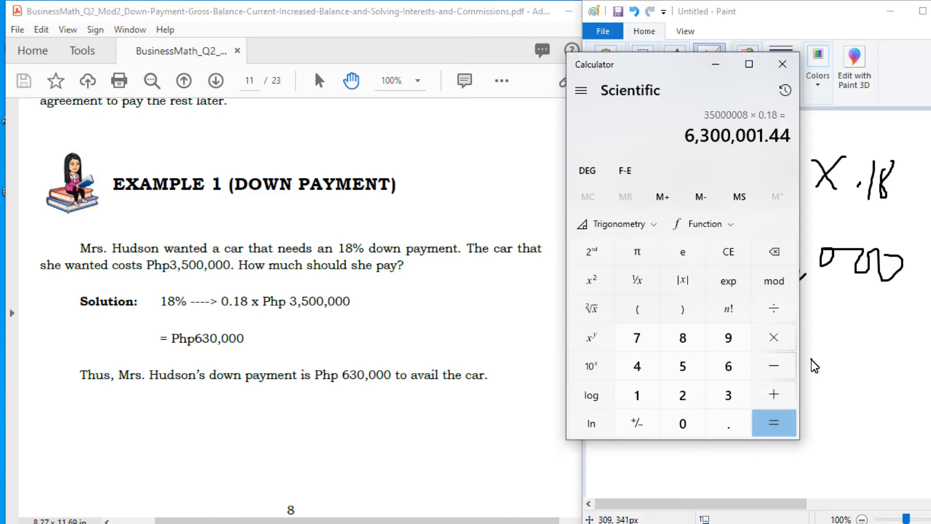
click(727, 251)
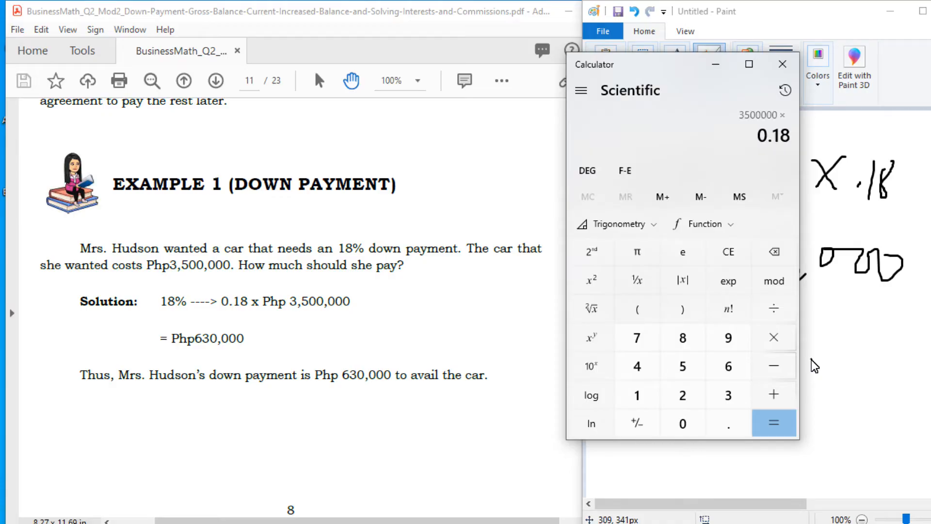
click(773, 423)
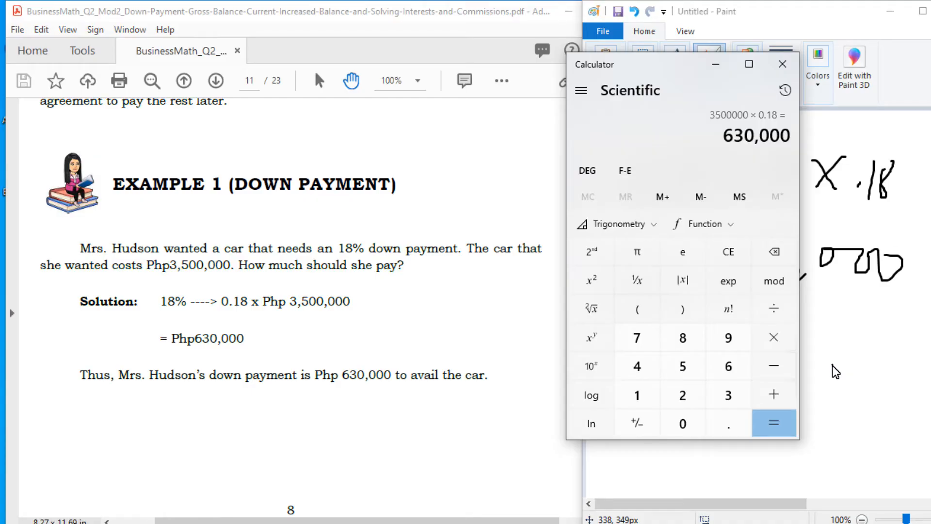
mouse_move(552, 406)
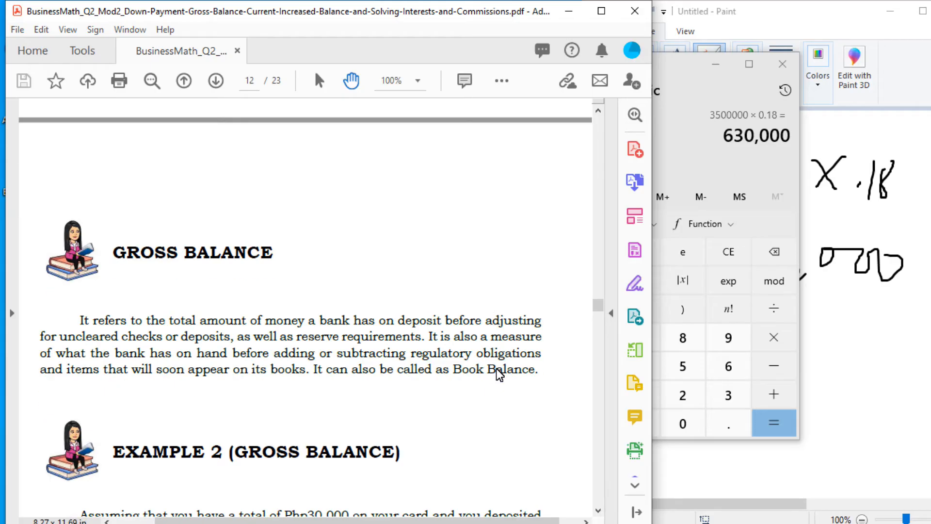
Step: Scroll to page 12's Gross Balance definition, Example 2 and the Increased Balance section
scroll(down, 3)
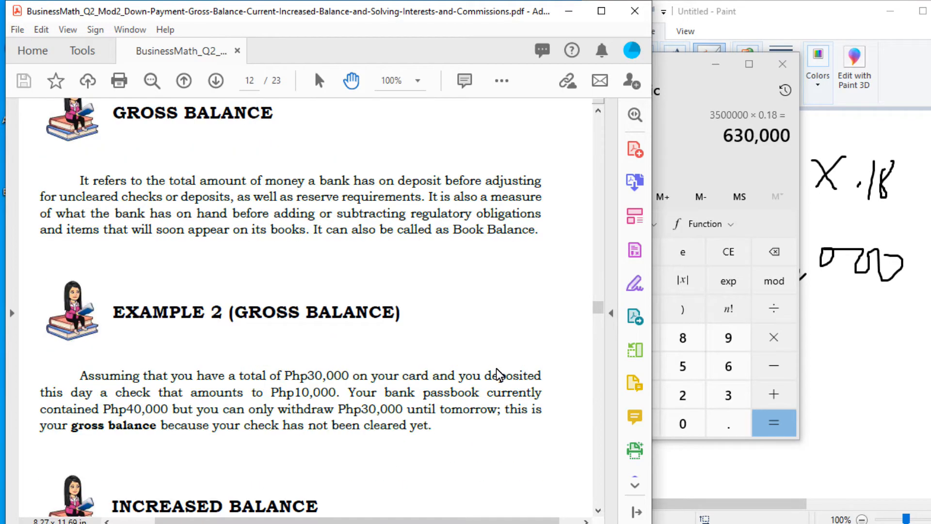
scroll(down, 3)
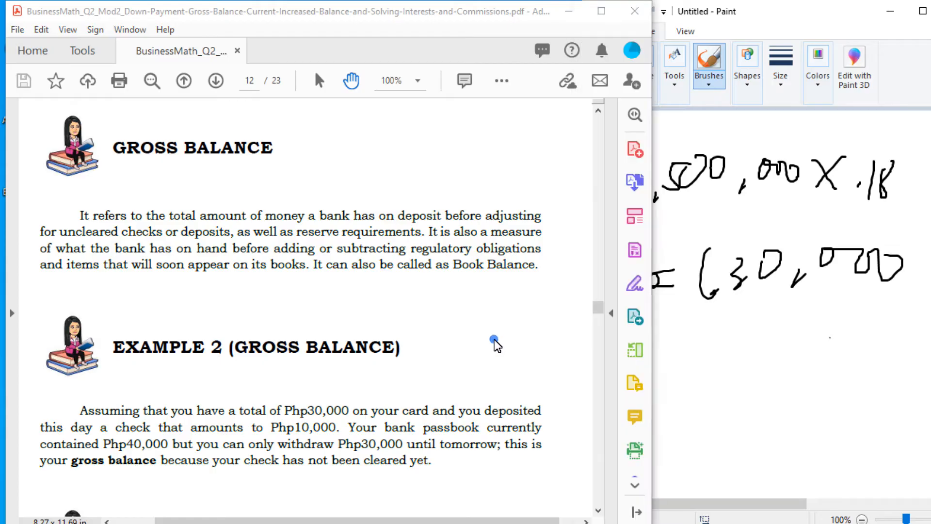
scroll(down, 3)
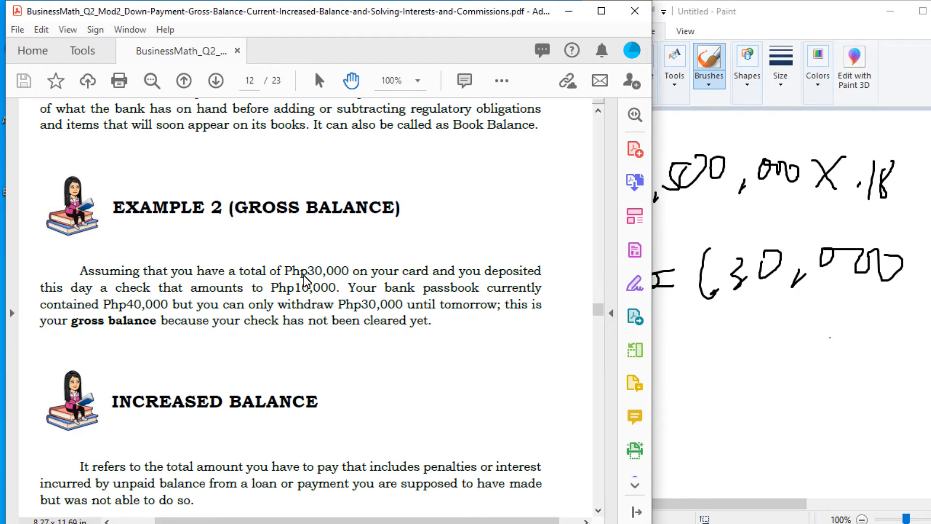
mouse_move(498, 288)
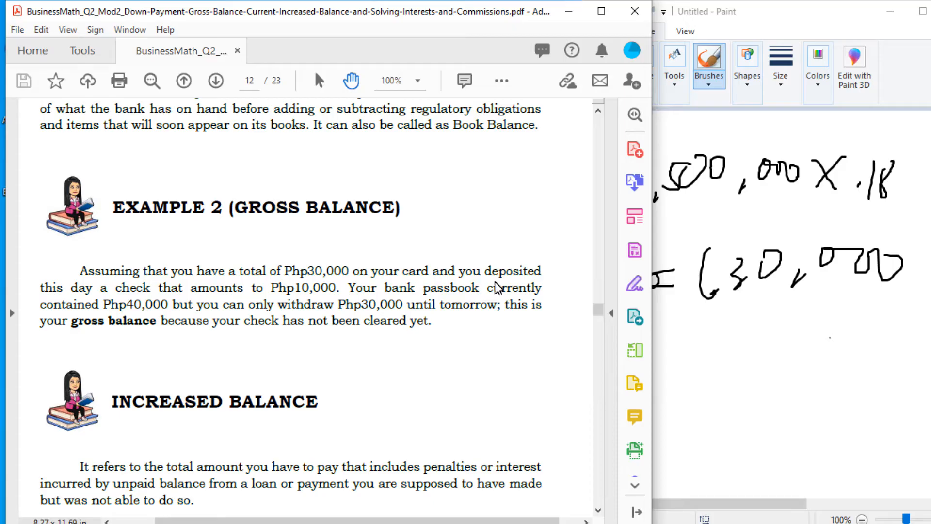
mouse_move(292, 298)
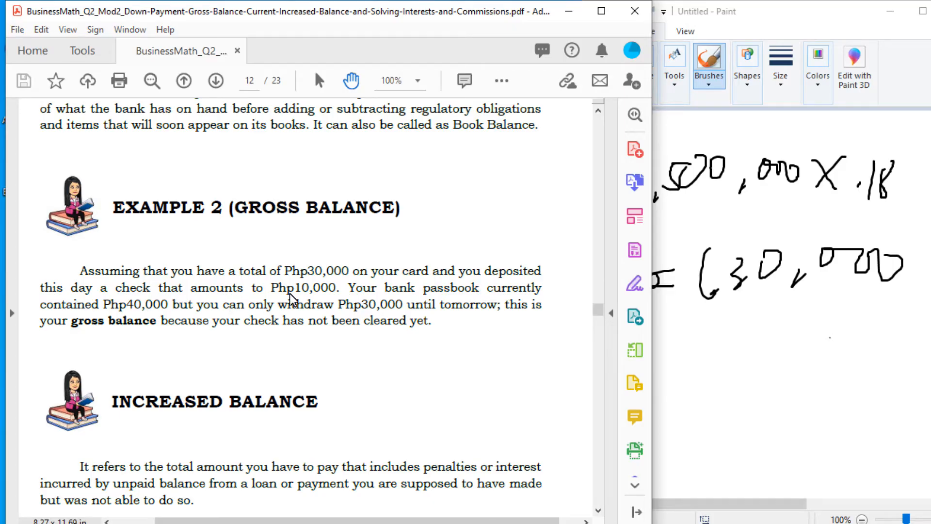
mouse_move(481, 315)
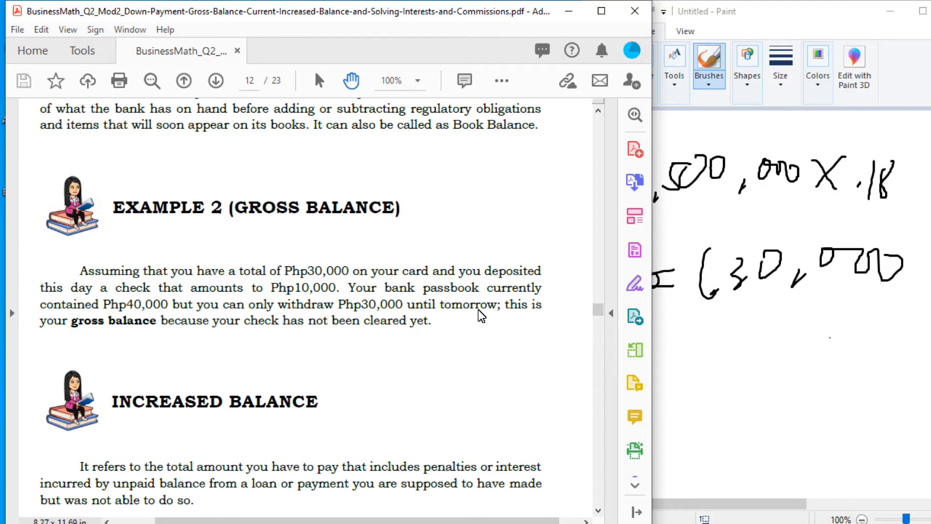
mouse_move(162, 334)
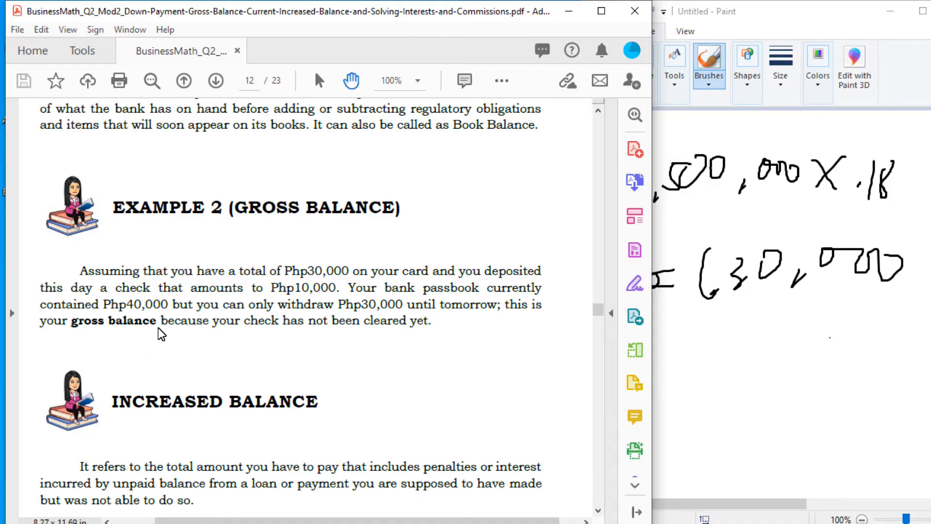
mouse_move(172, 331)
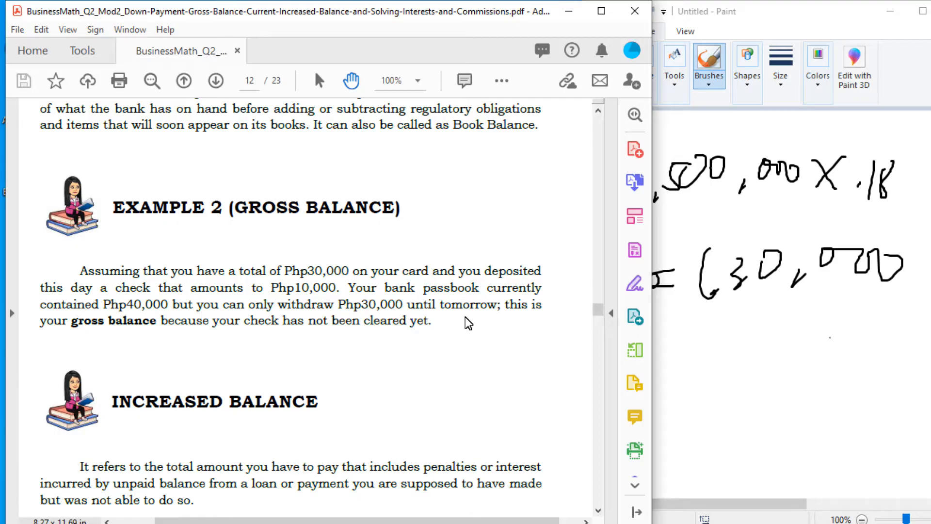
mouse_move(458, 325)
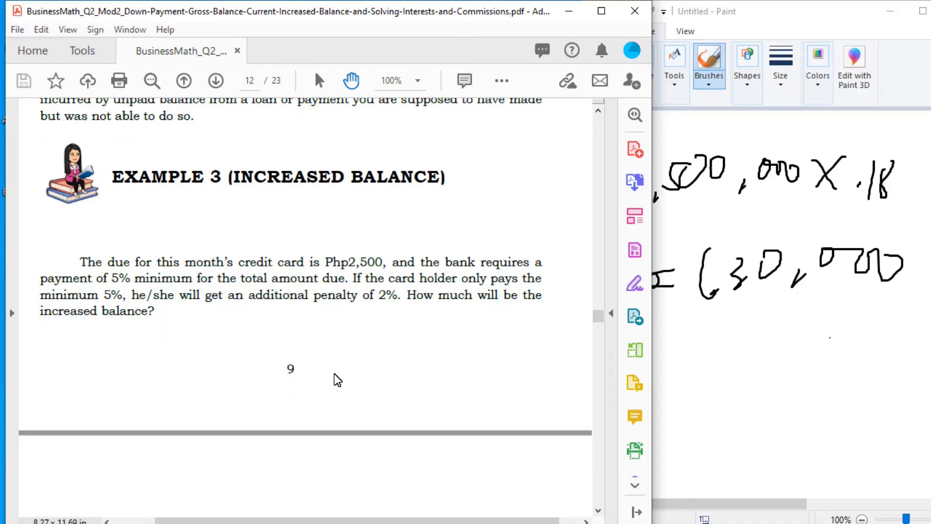
mouse_move(315, 291)
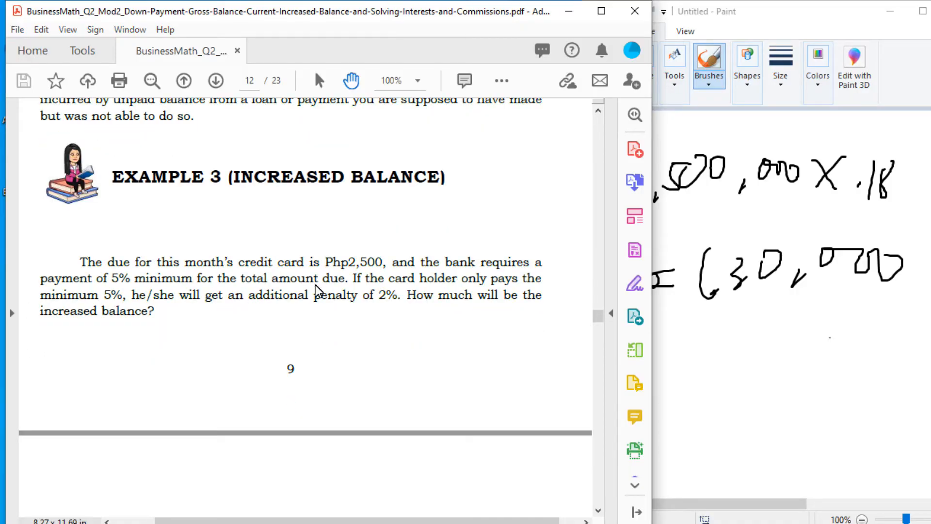
mouse_move(386, 282)
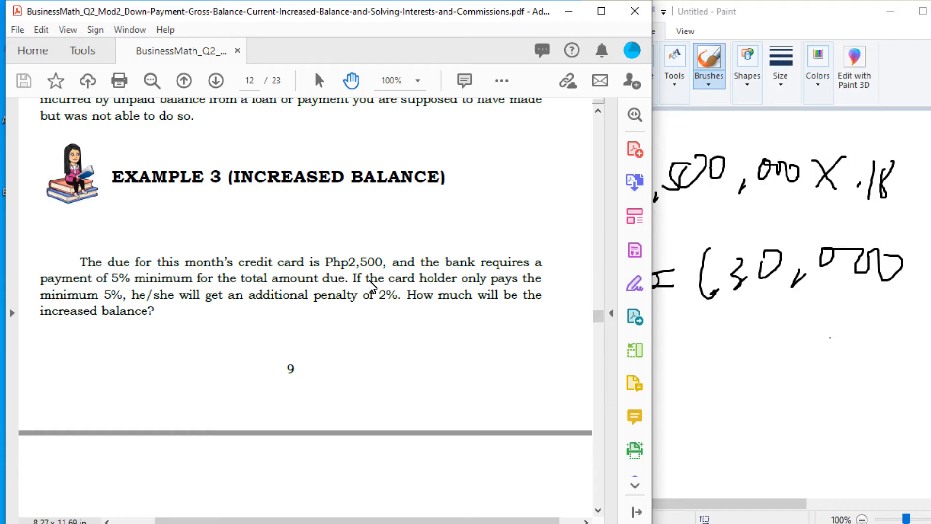
mouse_move(368, 285)
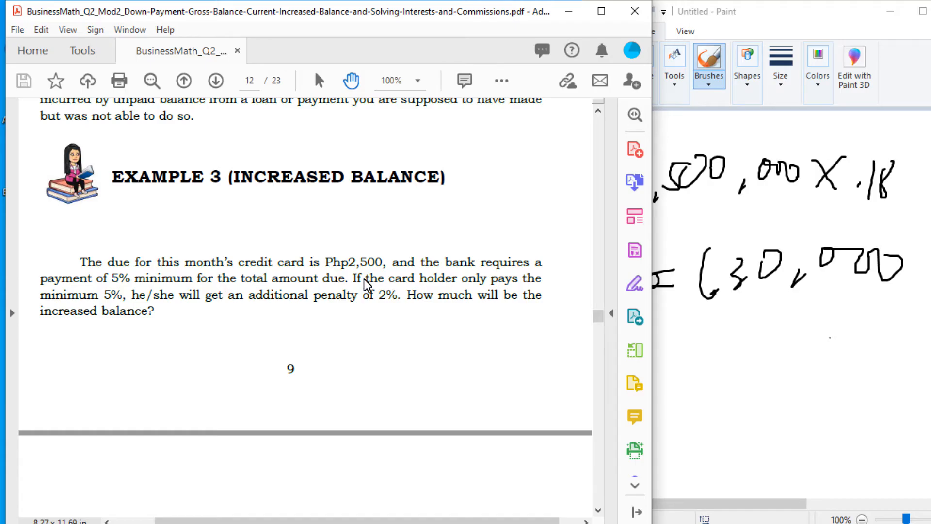
mouse_move(429, 315)
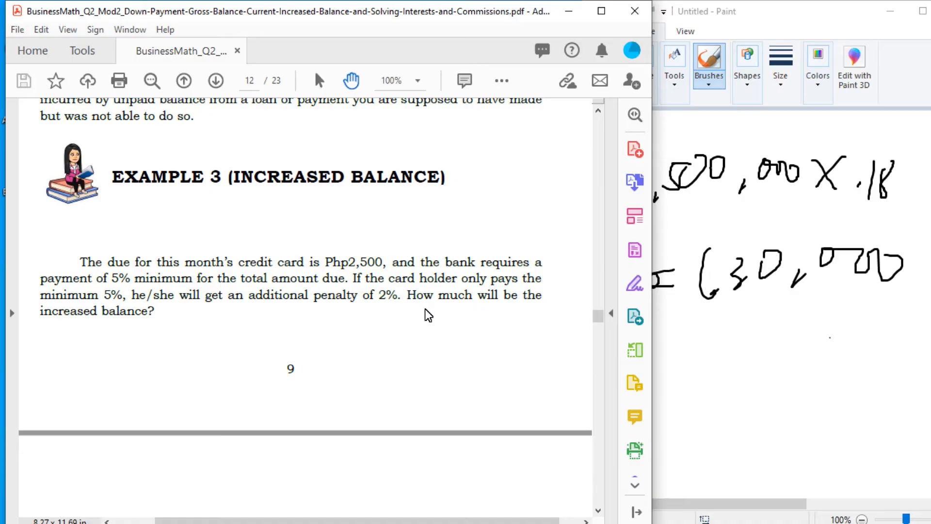
mouse_move(761, 16)
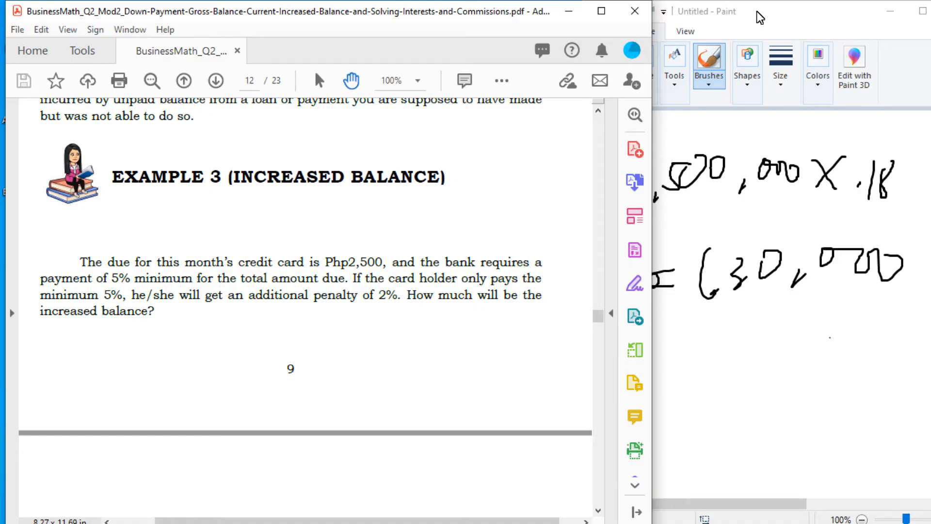
mouse_move(185, 290)
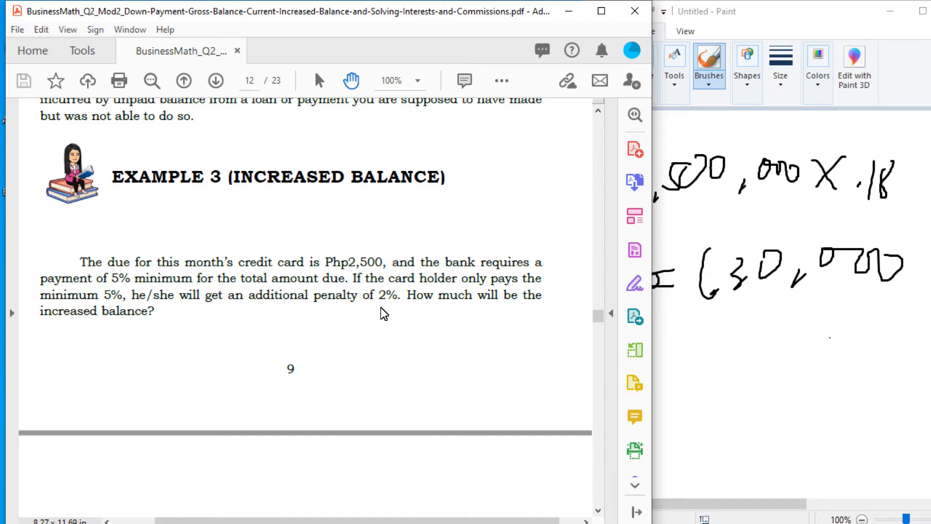
mouse_move(538, 304)
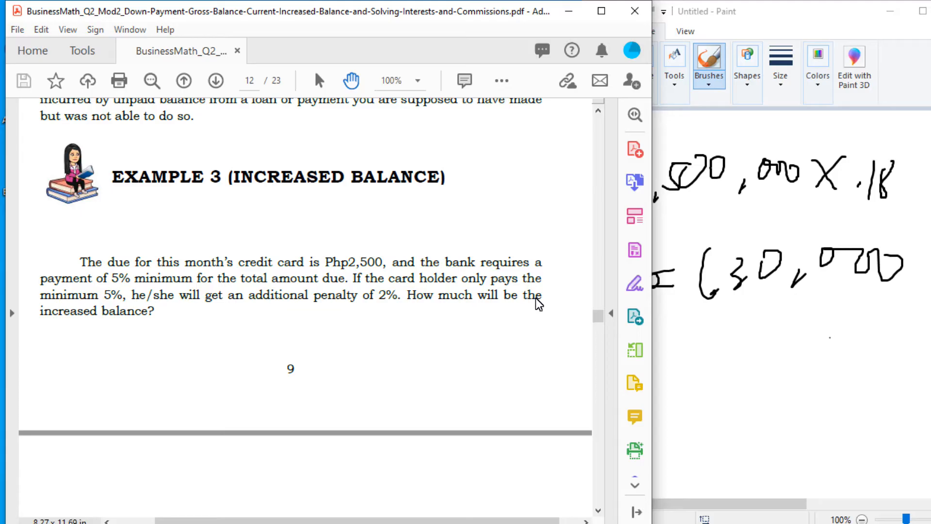
mouse_move(495, 334)
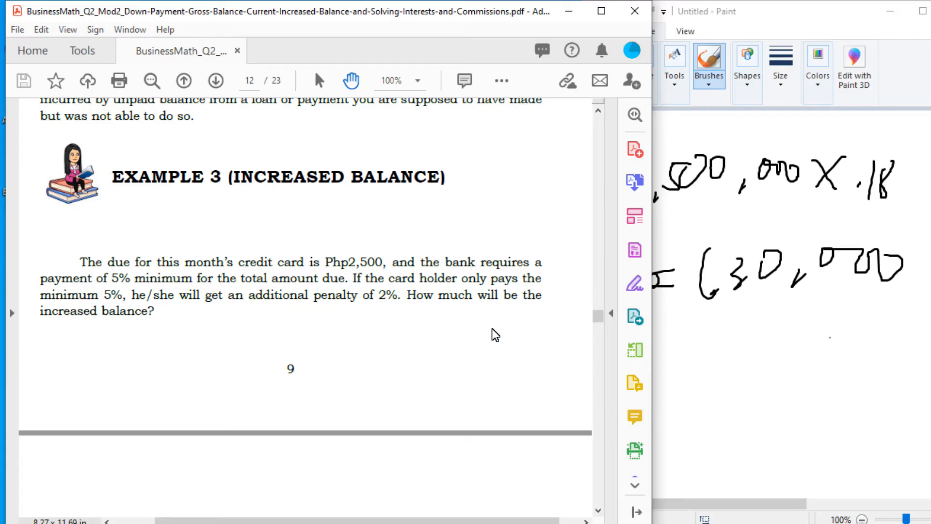
mouse_move(477, 326)
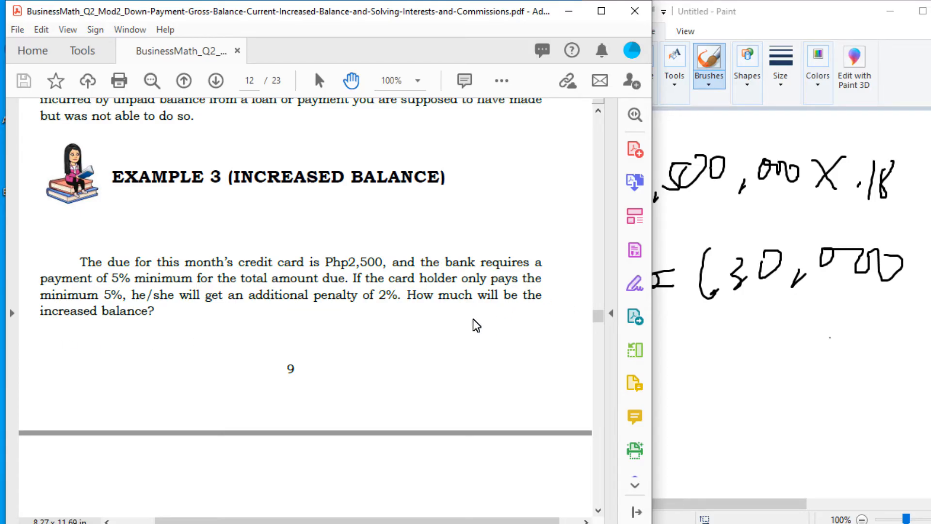
mouse_move(146, 502)
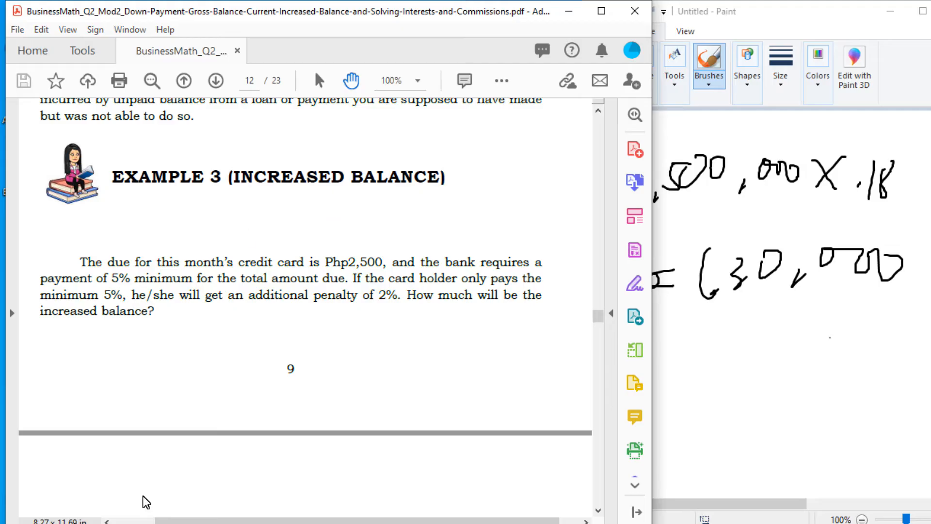
mouse_move(376, 311)
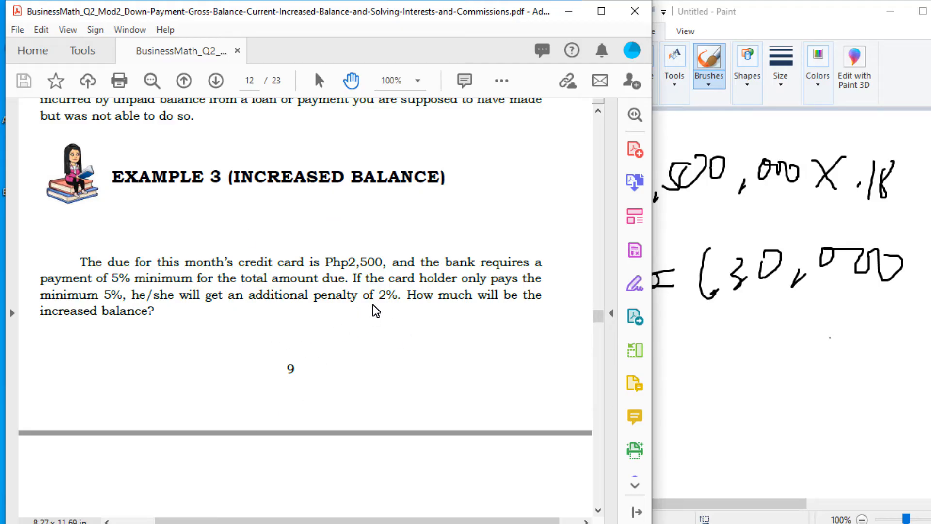
mouse_move(365, 311)
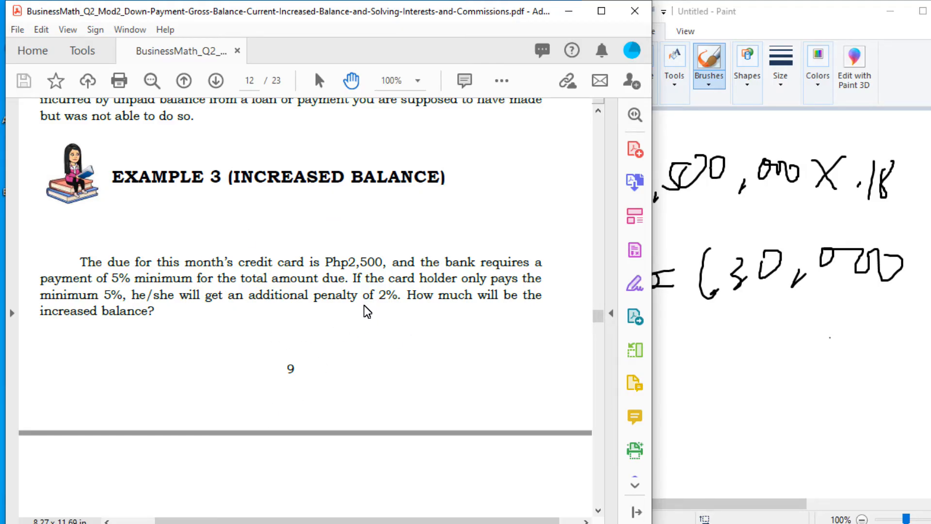
mouse_move(926, 338)
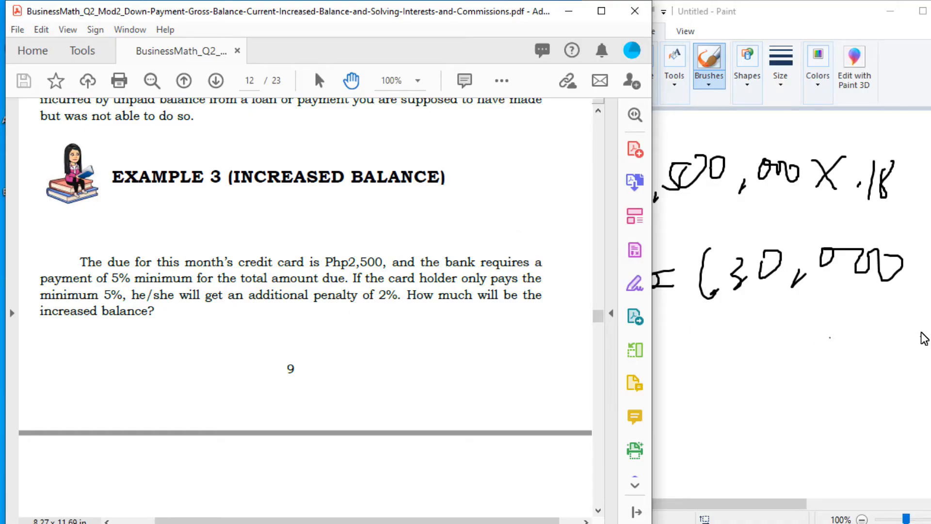
Step: Start a new blank picture, discarding the earlier handwritten calculation
click(602, 32)
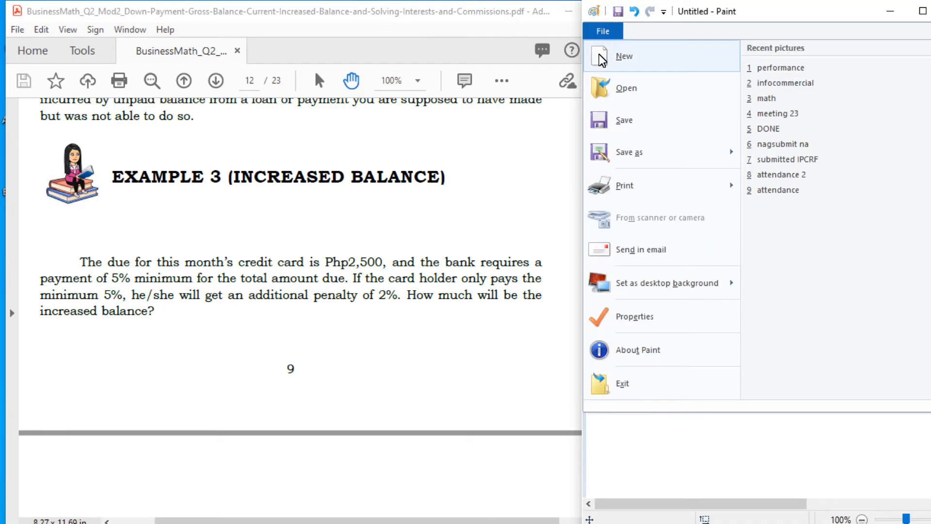
click(624, 56)
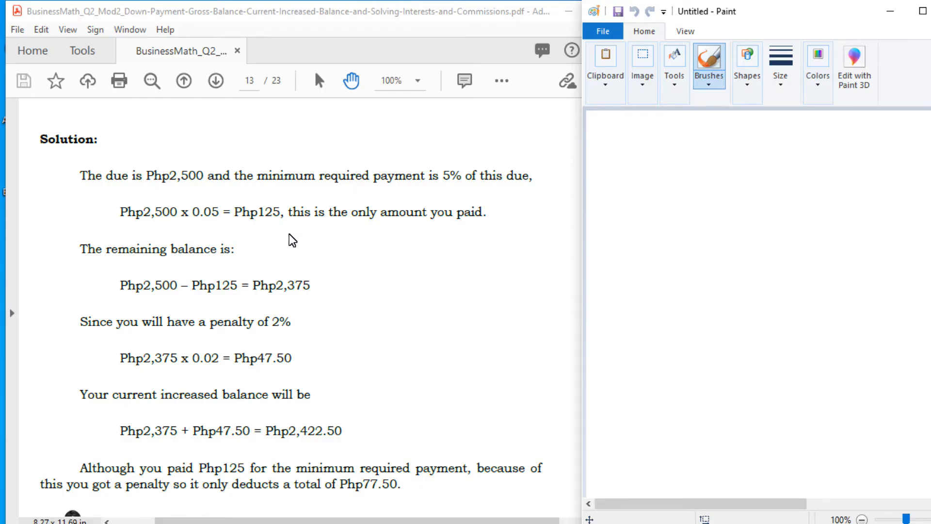
mouse_move(474, 482)
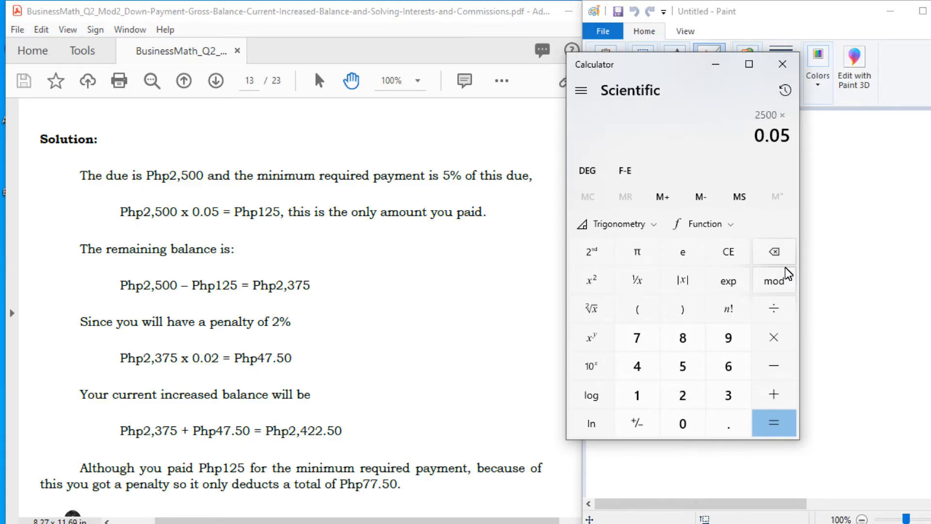
Step: Compute the 5% payment 125, remaining balance 2,375 and increased balance 2,422.5
click(774, 423)
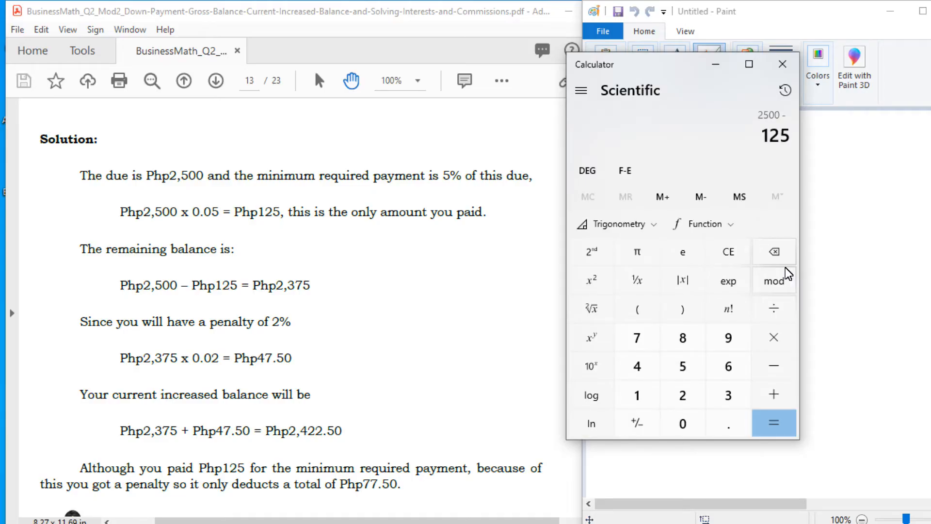
click(774, 423)
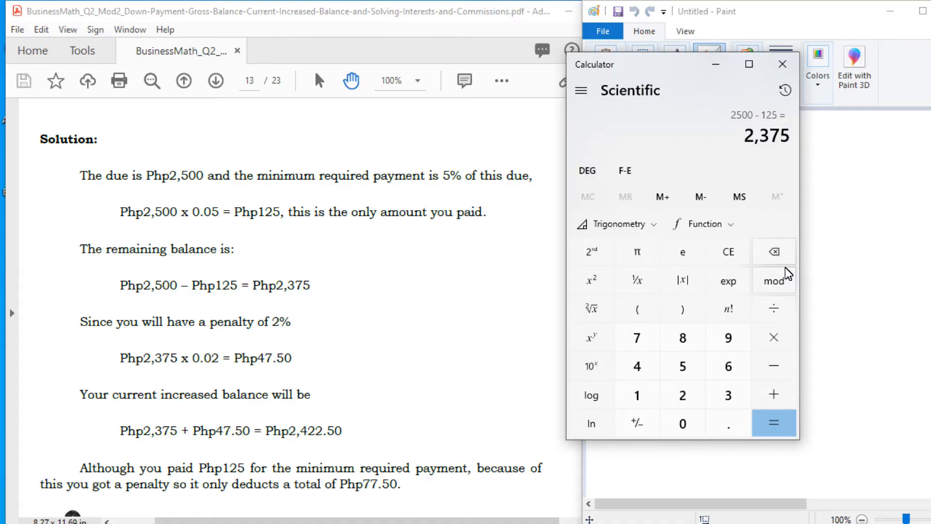
click(774, 336)
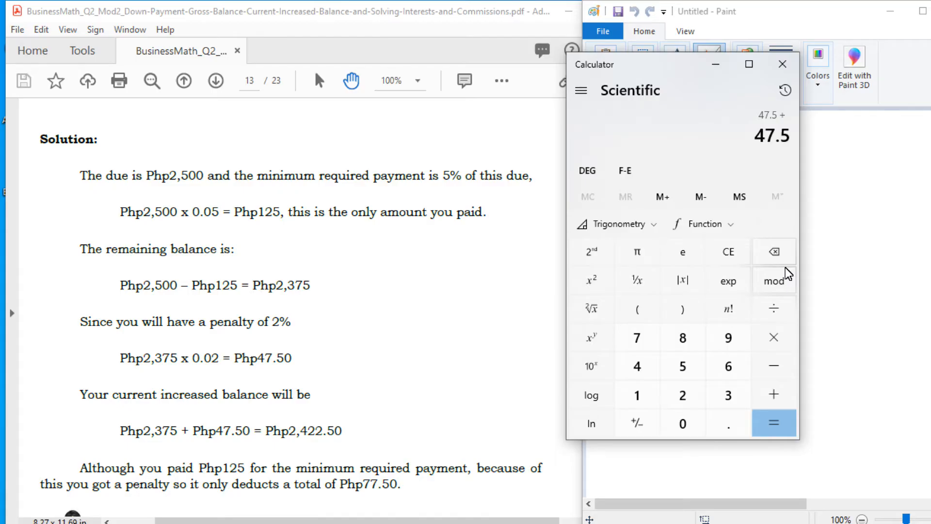
click(774, 423)
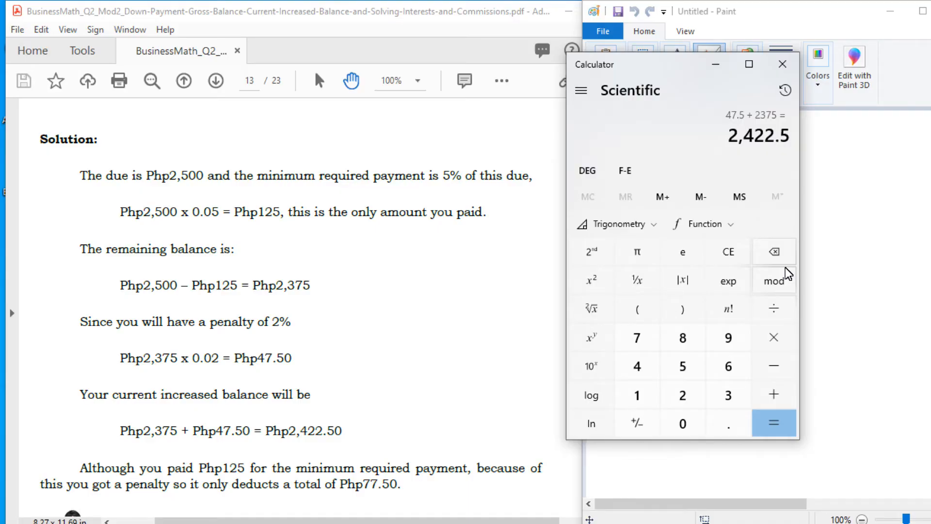
Step: Find the difference 2,422.5 − 2,500 = −77.5, then clear the calculator
click(683, 366)
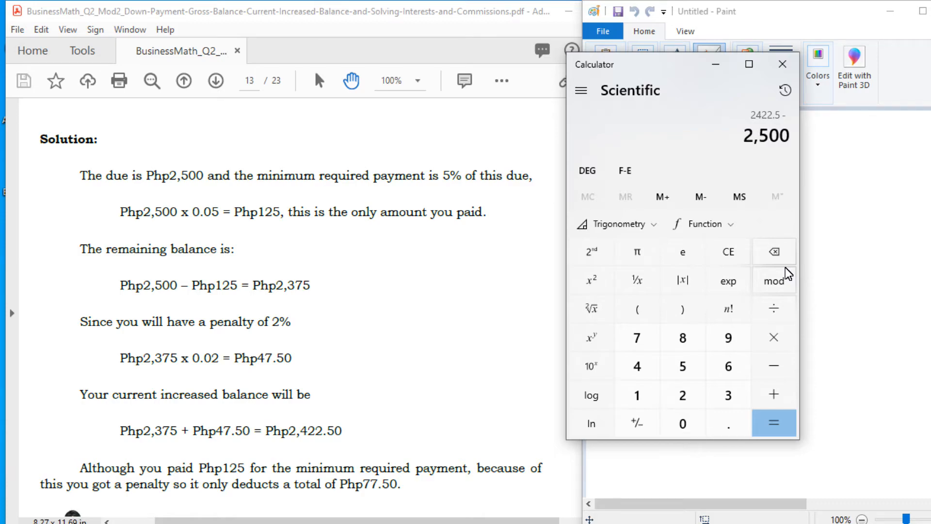
click(773, 423)
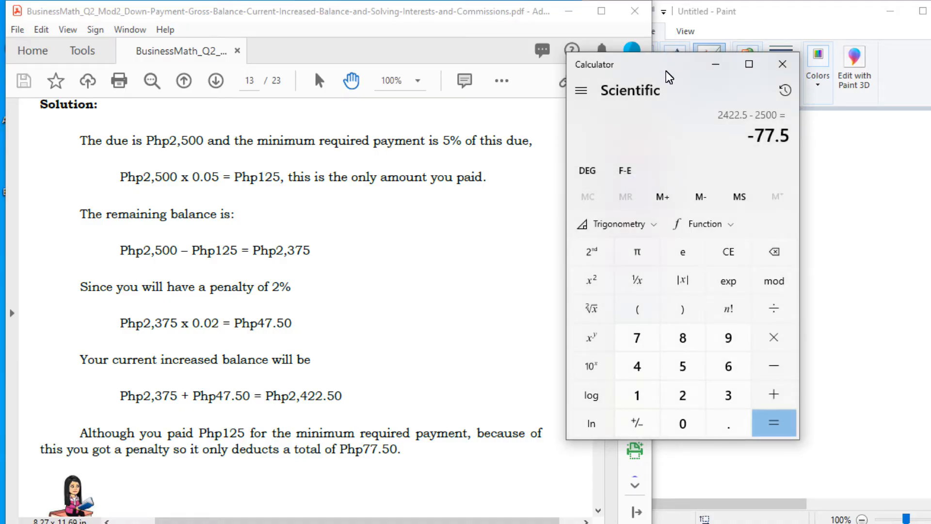
click(728, 251)
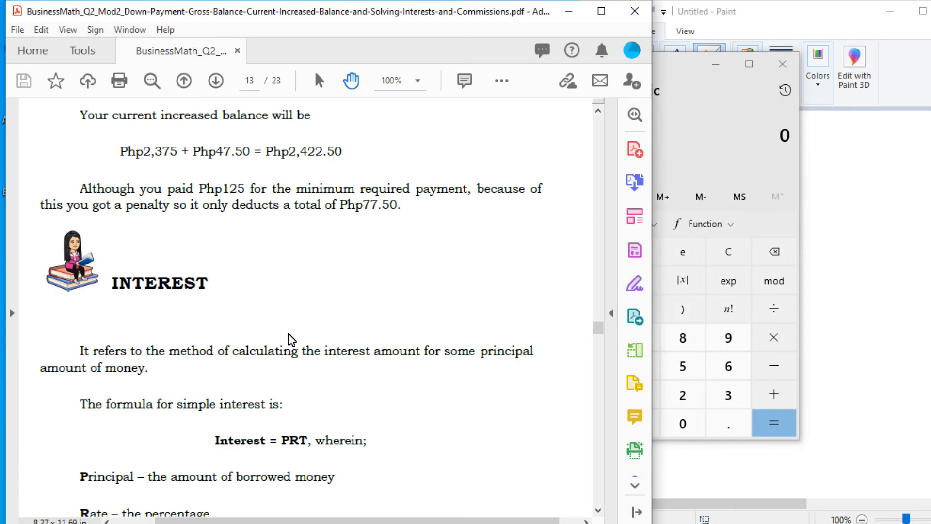
Step: Scroll through the Interest section to Example 4, Molly Hooper's Php36,000 problem on page 14
scroll(down, 3)
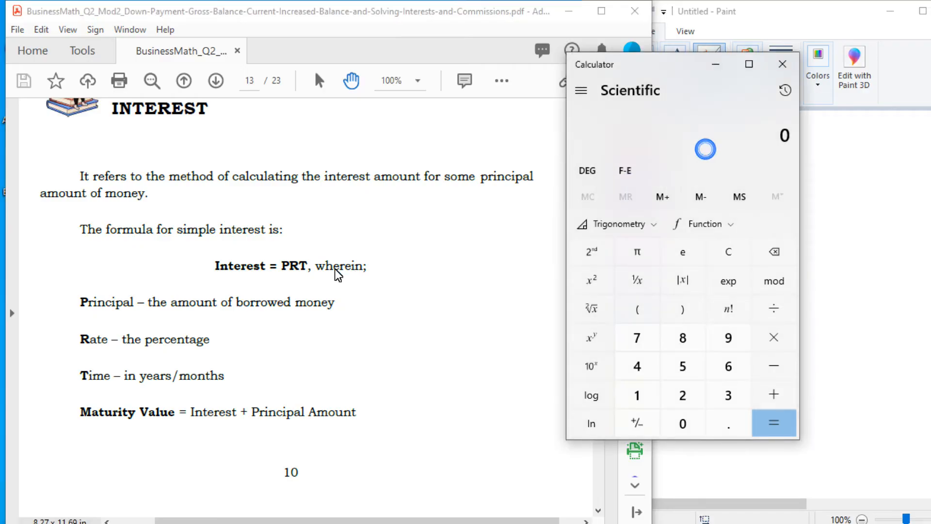
mouse_move(404, 294)
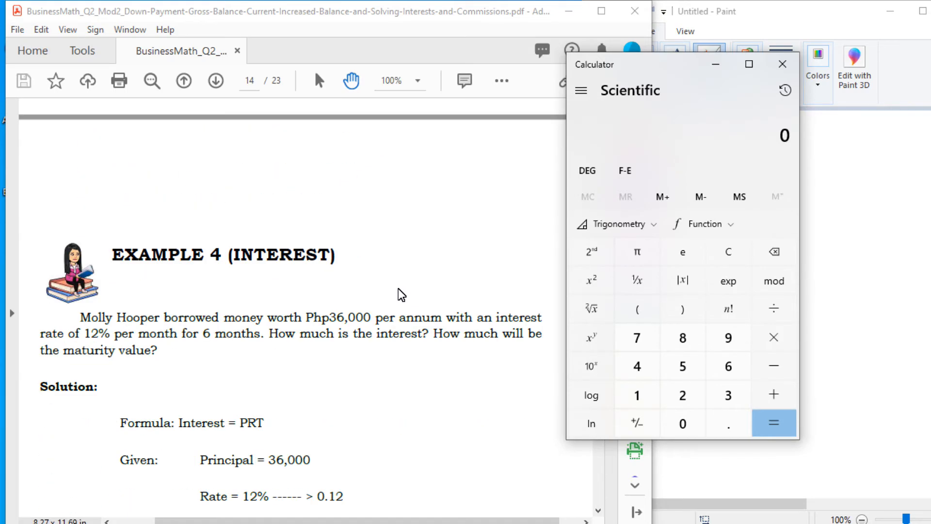
scroll(down, 3)
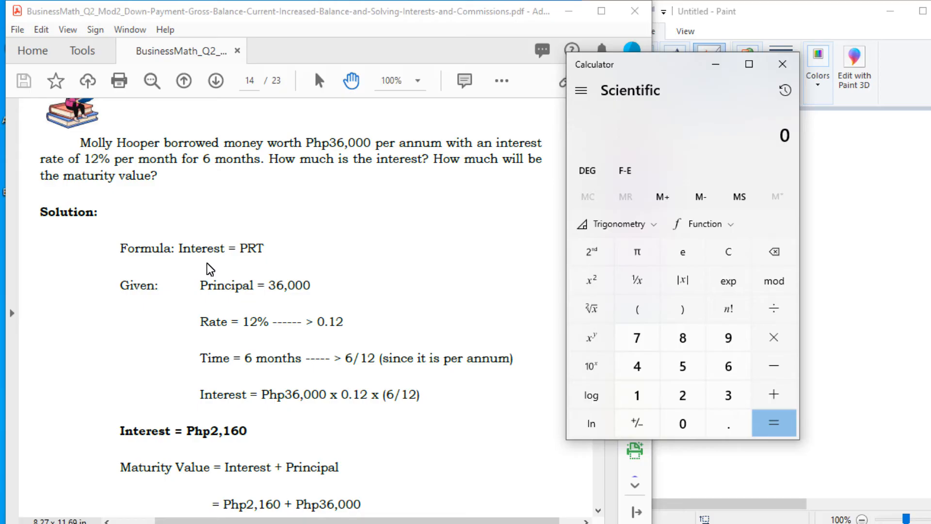
mouse_move(471, 249)
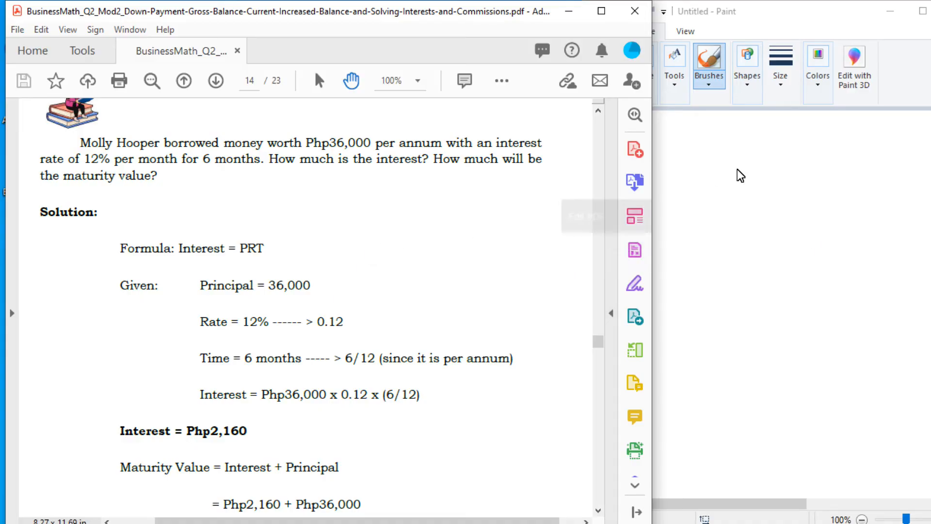
Step: Handwrite P = 36,000 × .12 with an equals sign beneath it on the canvas
drag(678, 155, 698, 184)
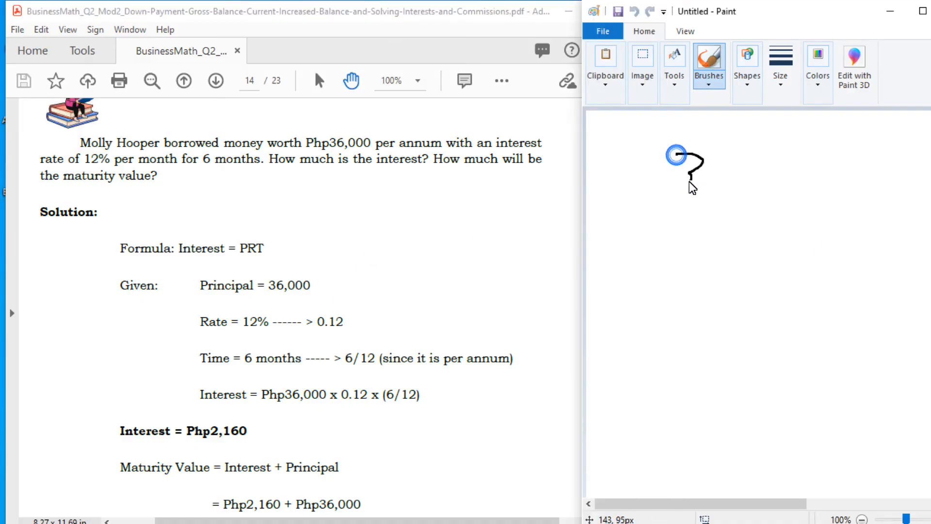
drag(674, 153, 769, 170)
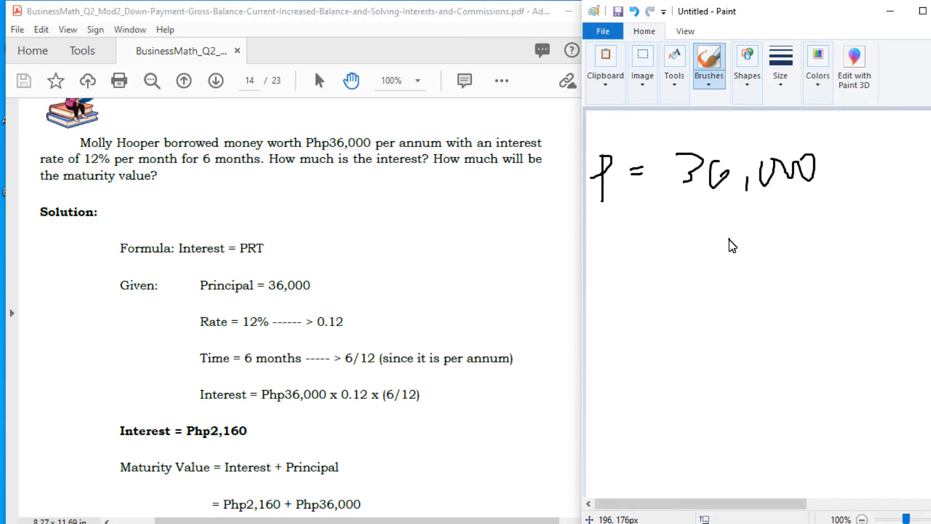
mouse_move(845, 164)
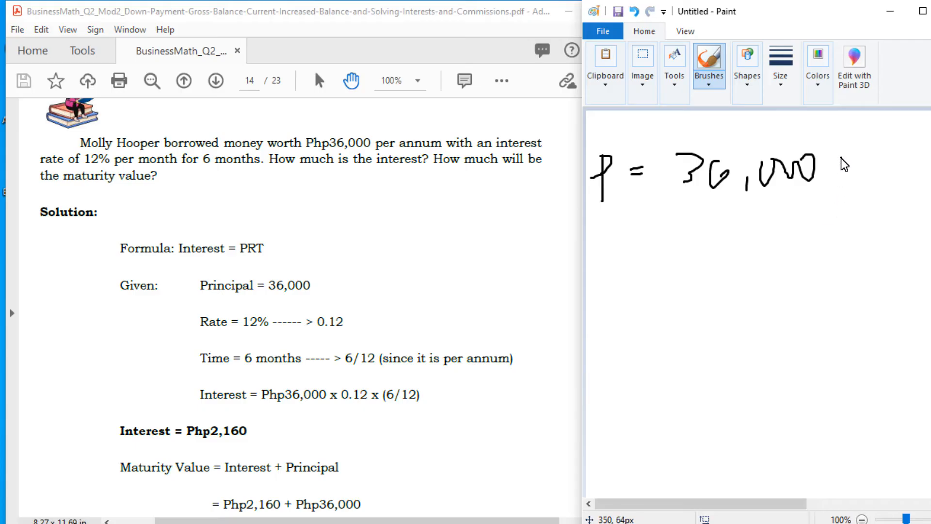
drag(844, 161, 855, 181)
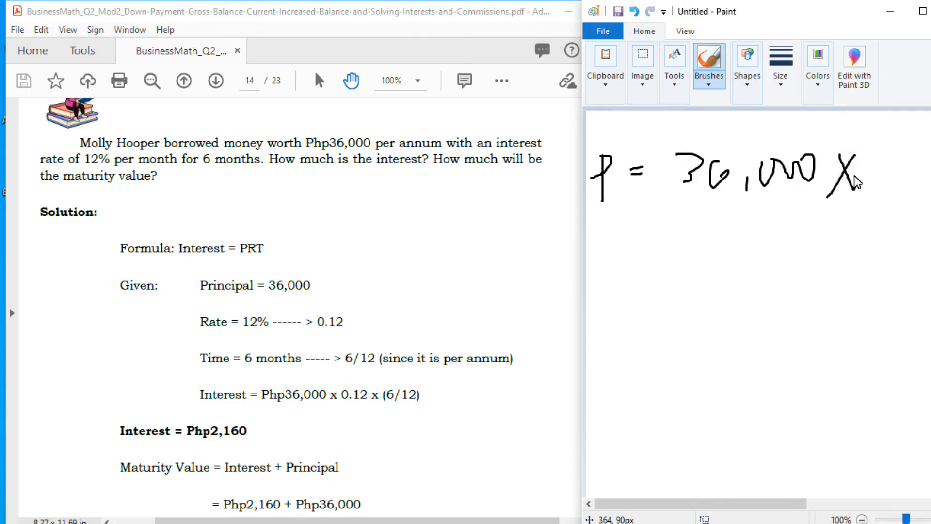
click(883, 178)
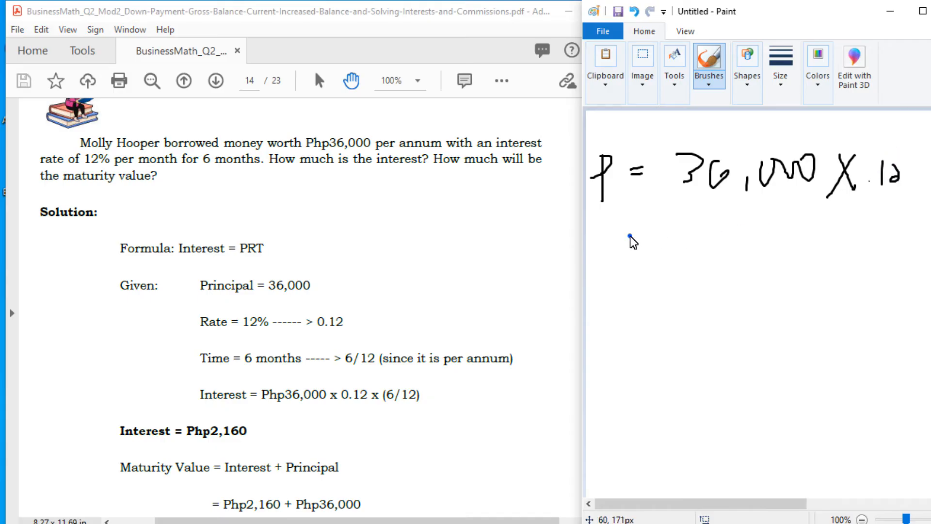
drag(639, 237, 668, 244)
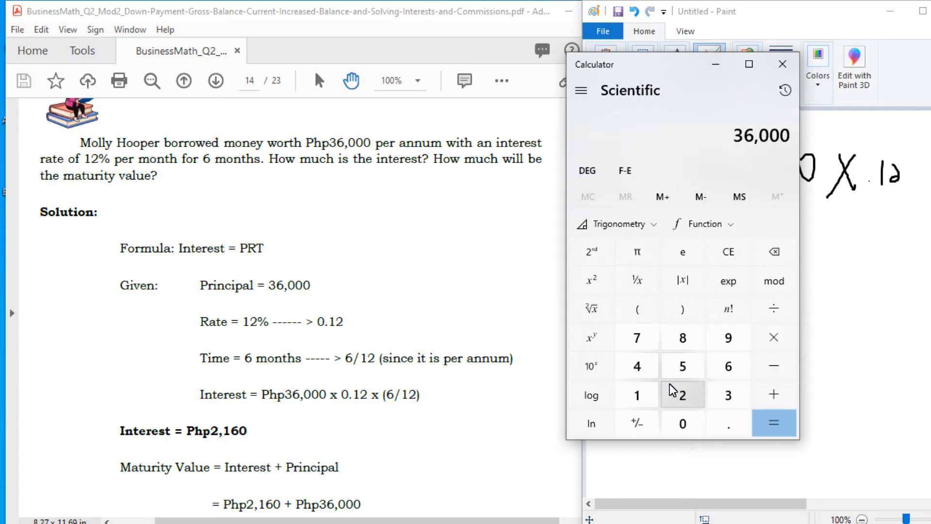
Step: Compute 36,000 × 0.12 = 4,320 in Calculator and write the 4,320 result in Paint
click(774, 423)
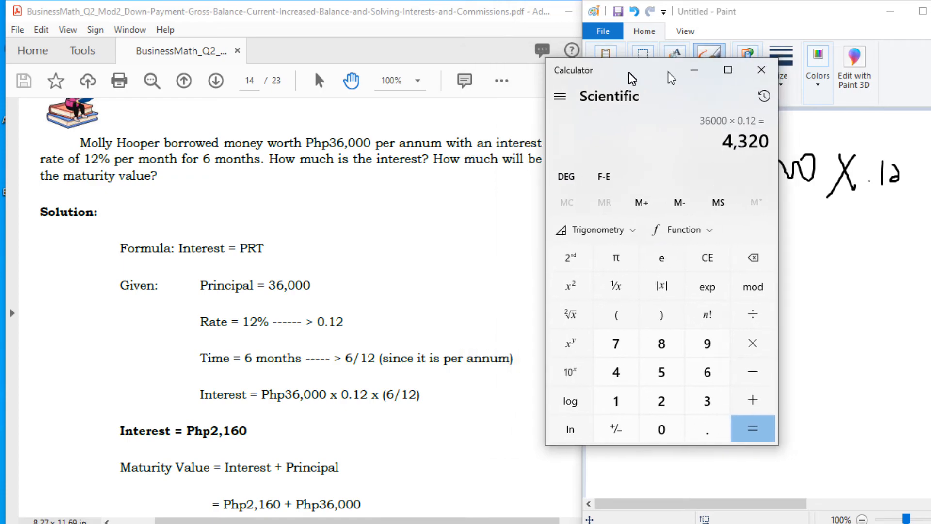
drag(662, 70, 436, 70)
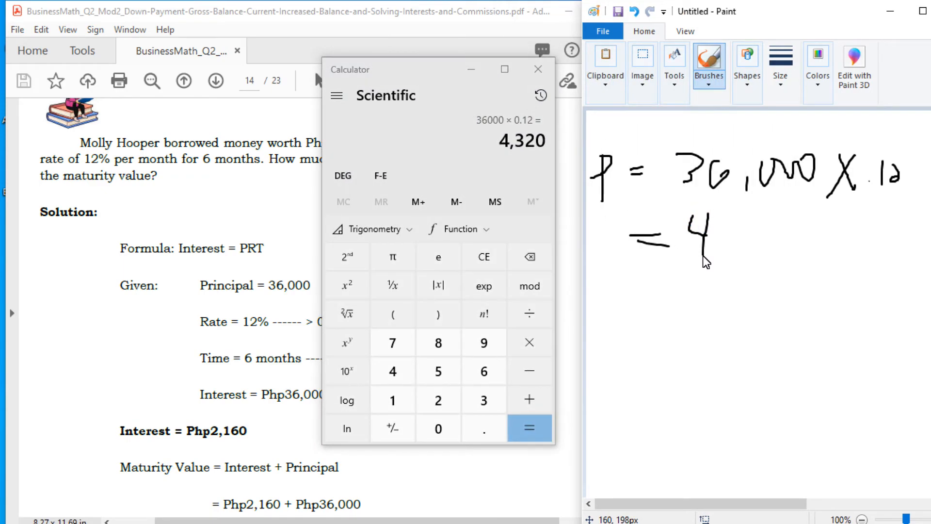
drag(719, 250, 722, 259)
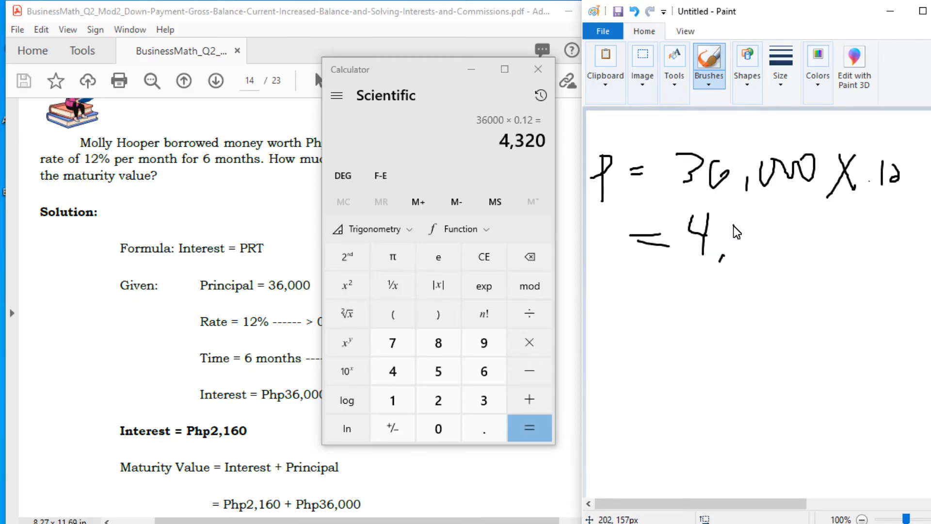
drag(746, 238, 770, 250)
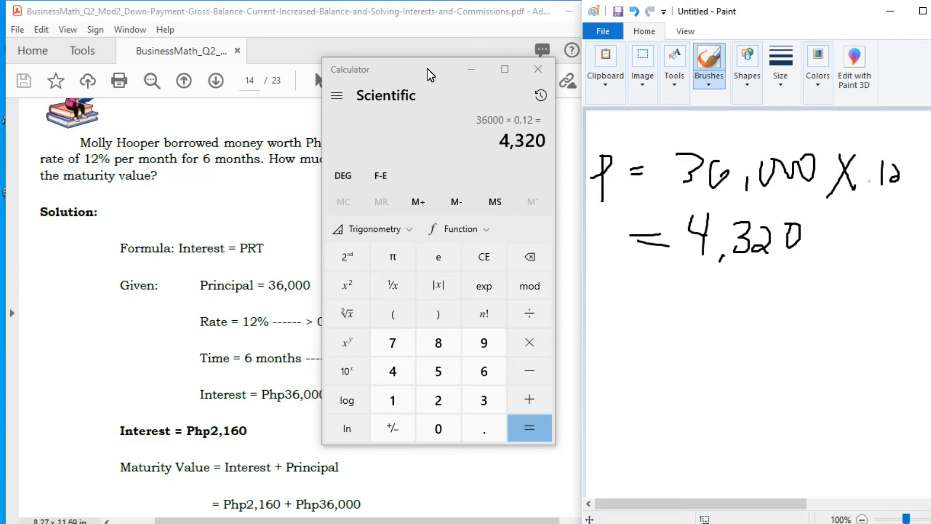
Step: Write × 6 after 4,320 and an equals sign below, then bring the PDF example back
drag(428, 69, 148, 191)
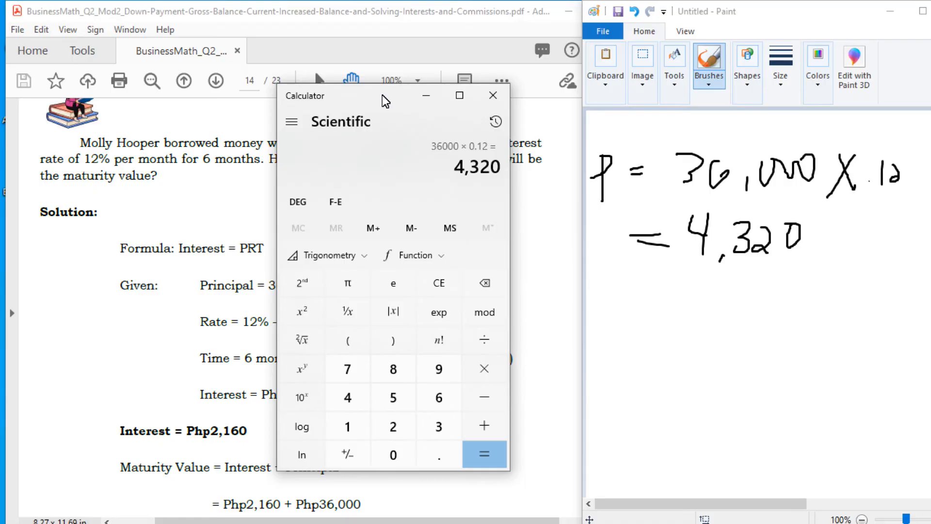
mouse_move(807, 231)
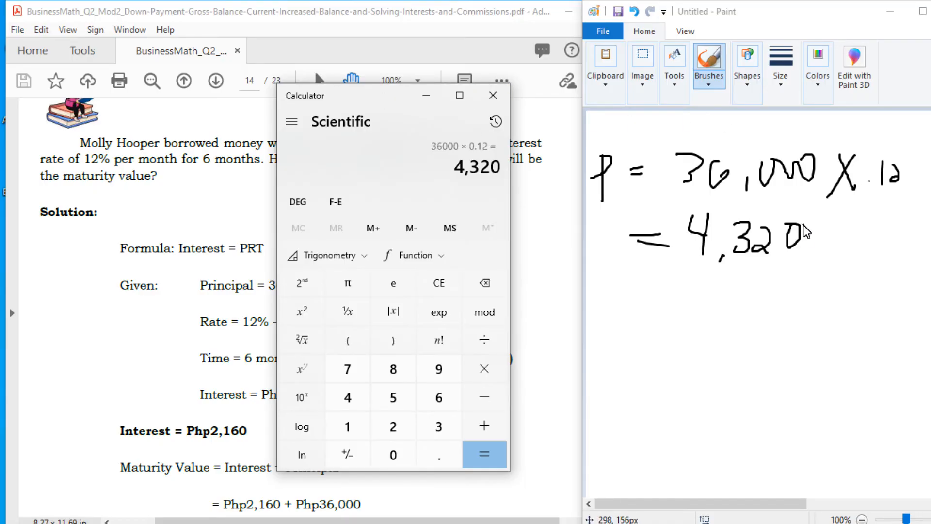
drag(825, 222, 855, 265)
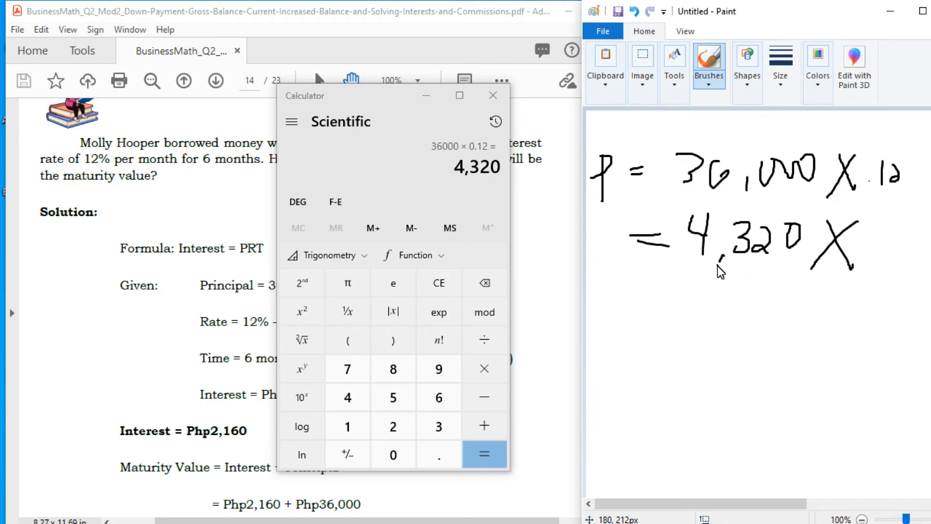
mouse_move(912, 232)
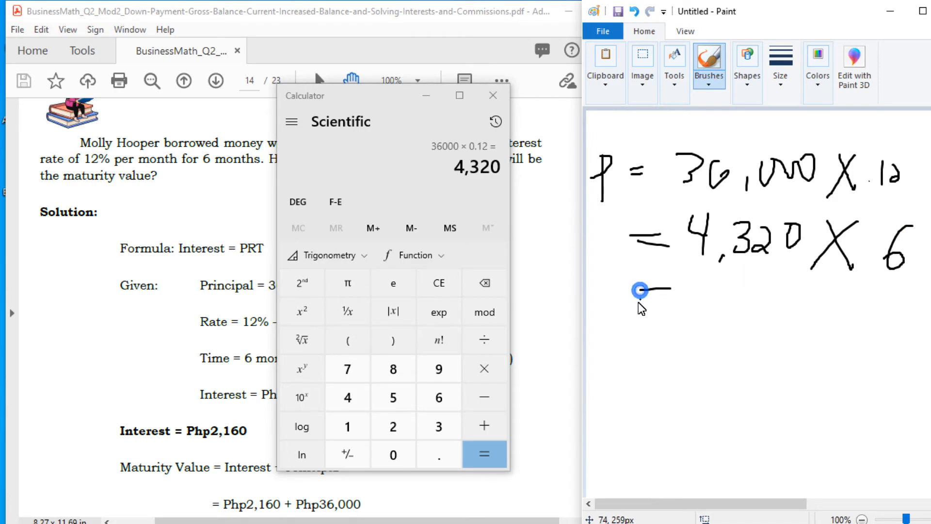
drag(639, 291, 669, 297)
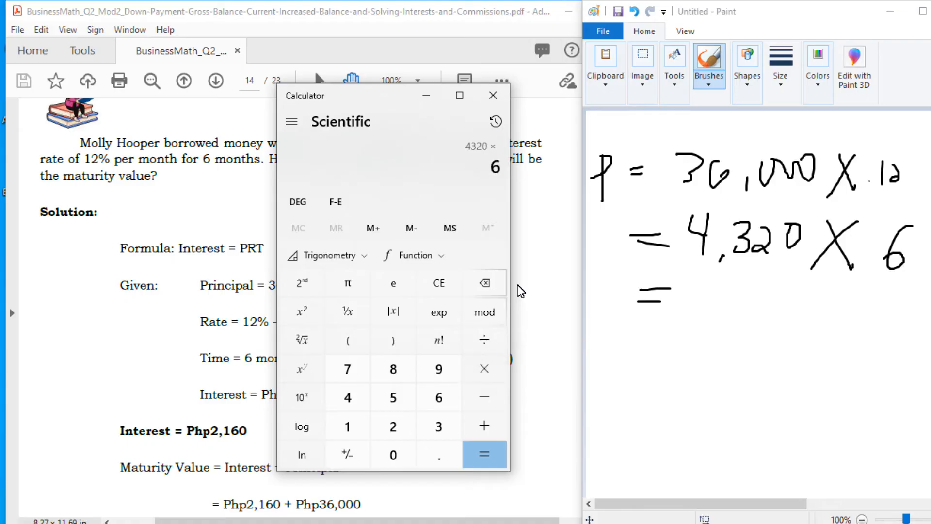
click(484, 455)
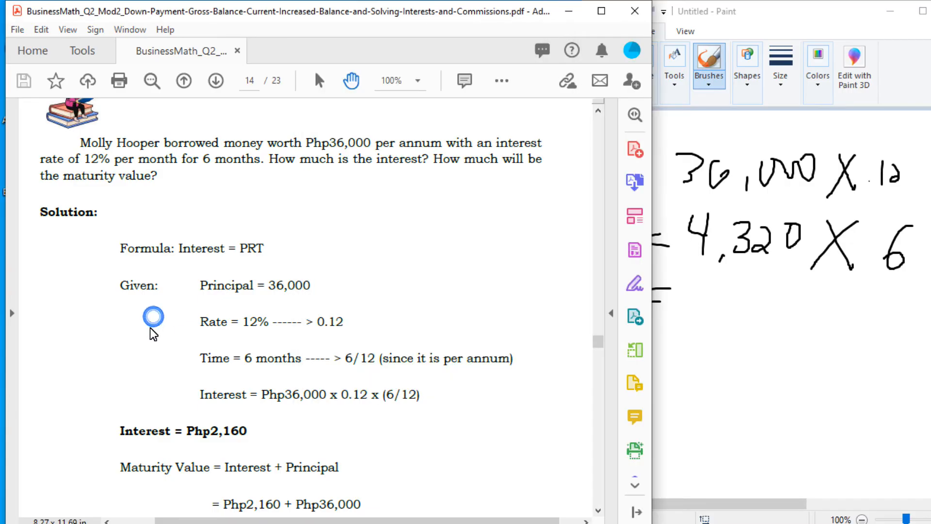
Step: Show the worked Maturity Value result in the PDF and restore a cleared Calculator beside the work
scroll(down, 3)
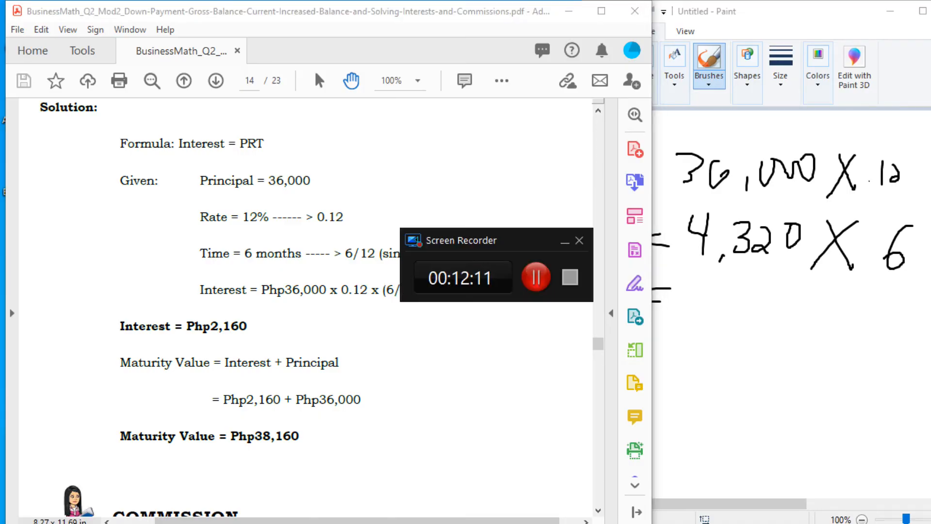
click(564, 394)
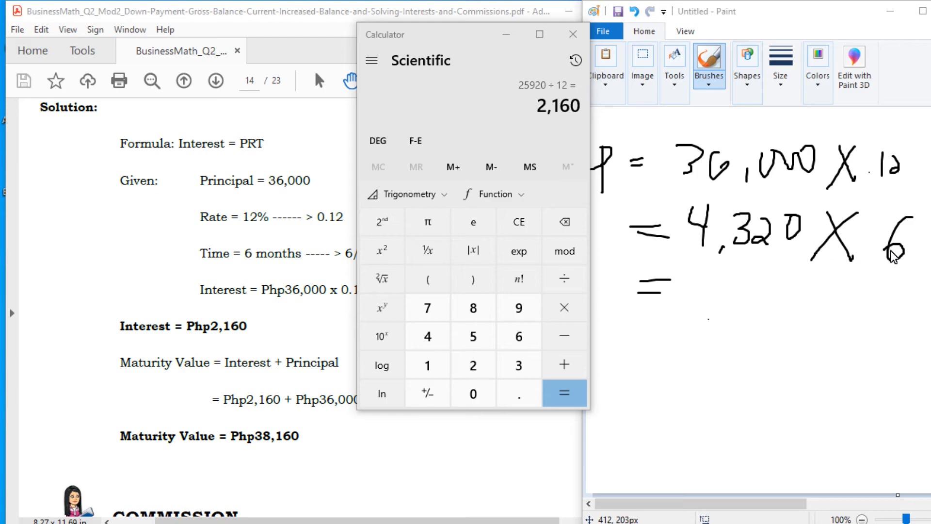
mouse_move(742, 270)
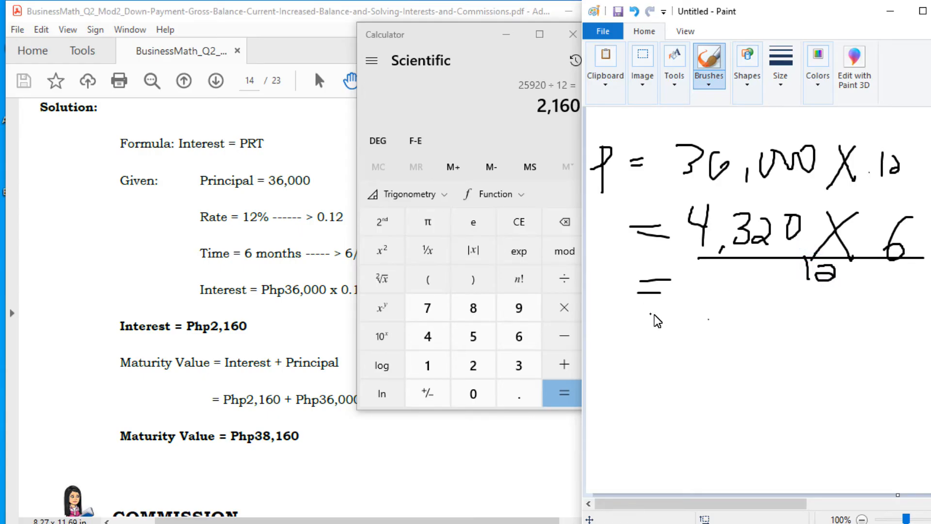
mouse_move(718, 287)
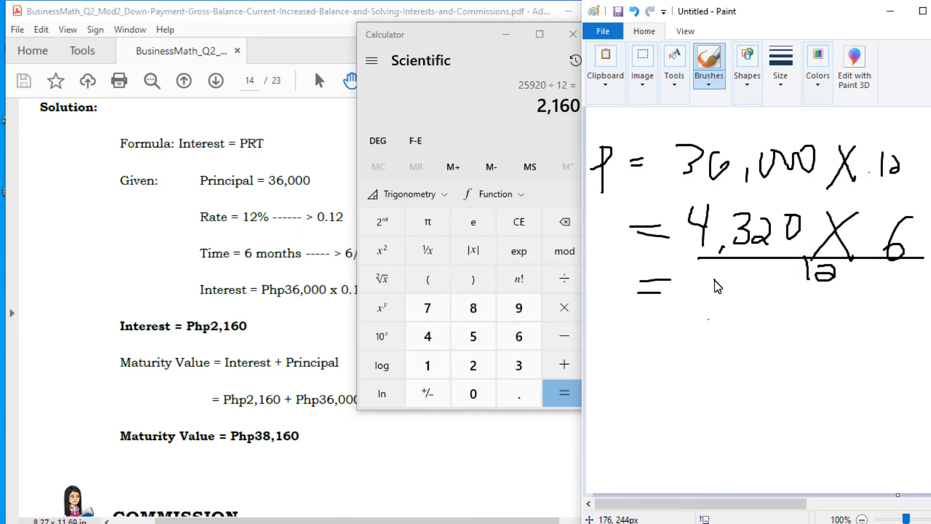
drag(469, 34, 405, 34)
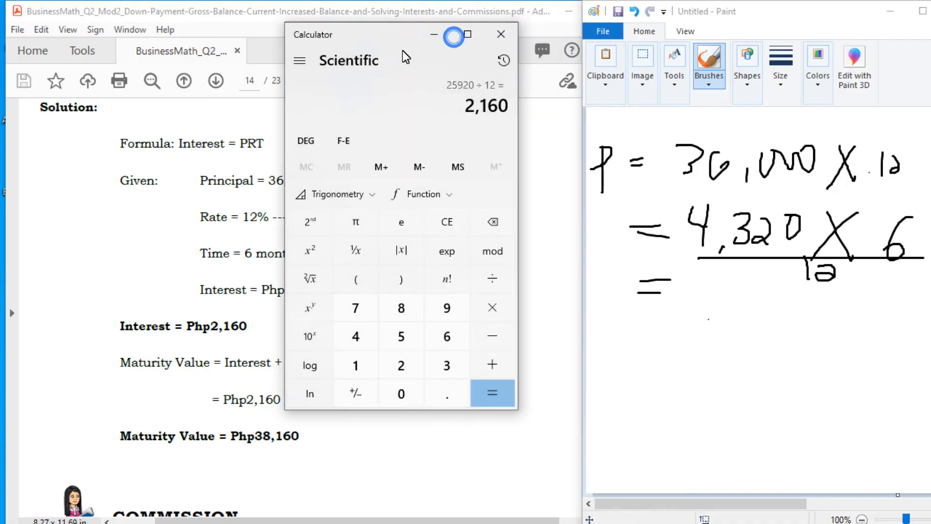
click(446, 222)
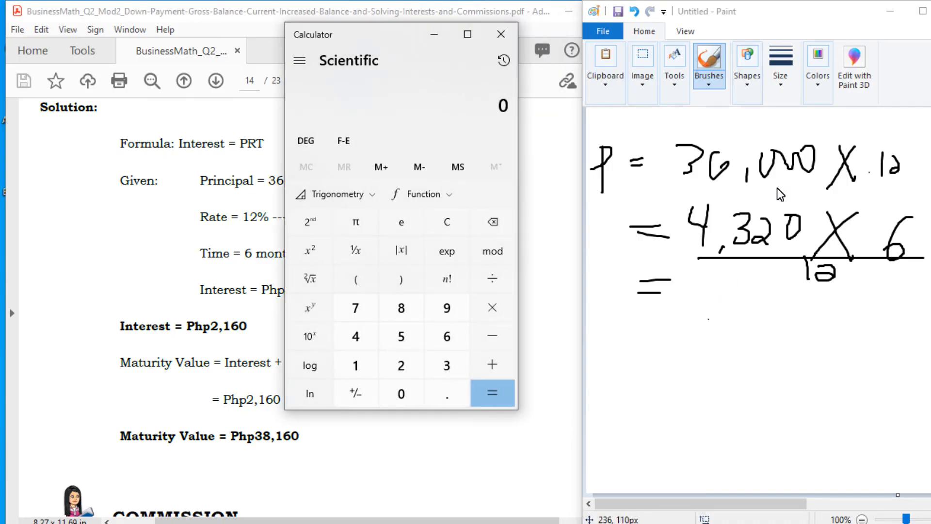
Step: Compute 4,320 × 6 ÷ 12 in Calculator to get the 2,160 monthly interest
click(355, 336)
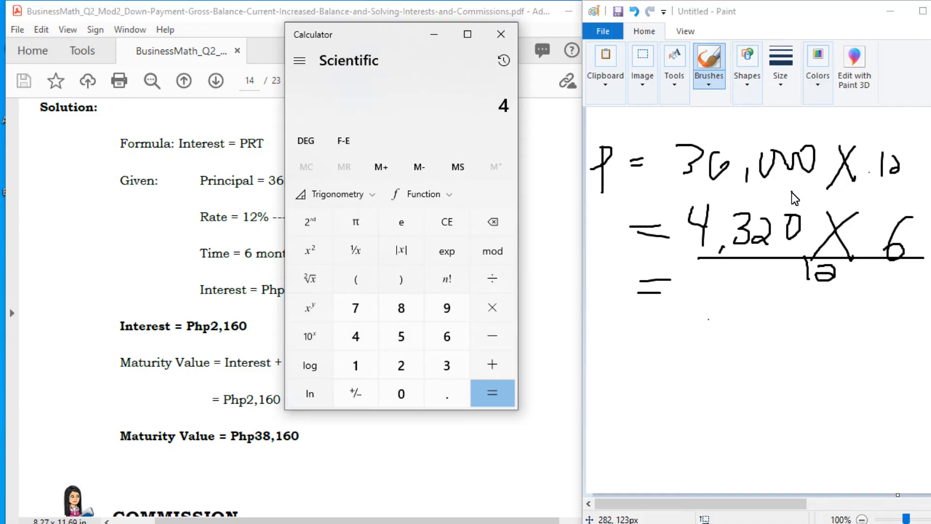
click(491, 393)
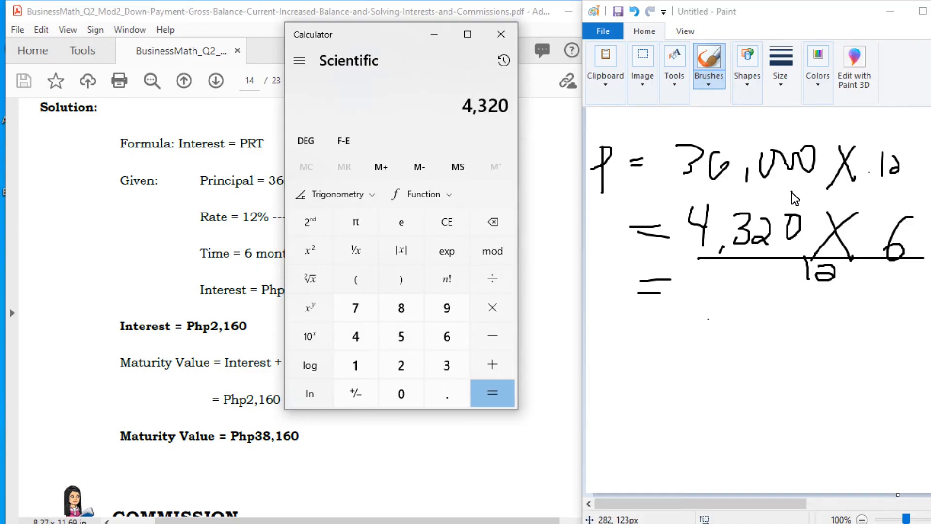
click(492, 393)
text(12)
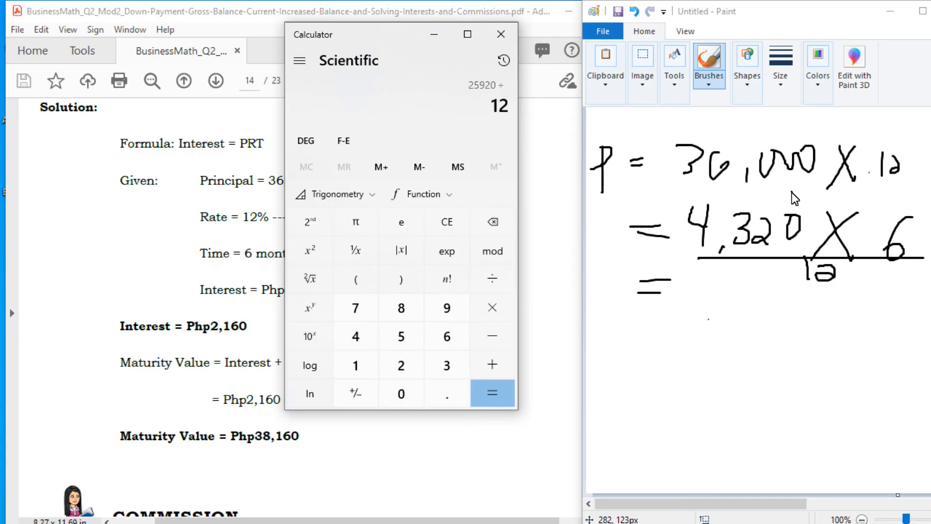
click(492, 393)
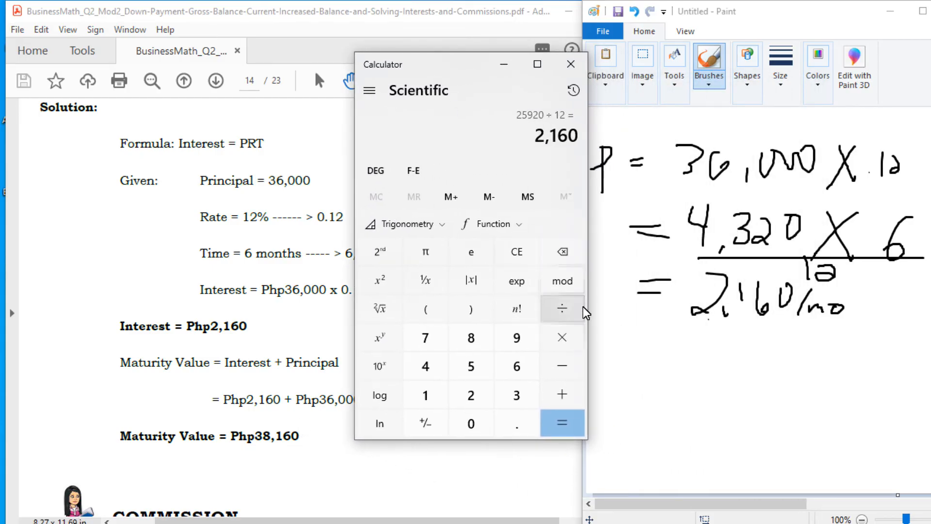
Step: Write = 2,160 + 36,000 on a new line in Paint
drag(632, 362, 674, 361)
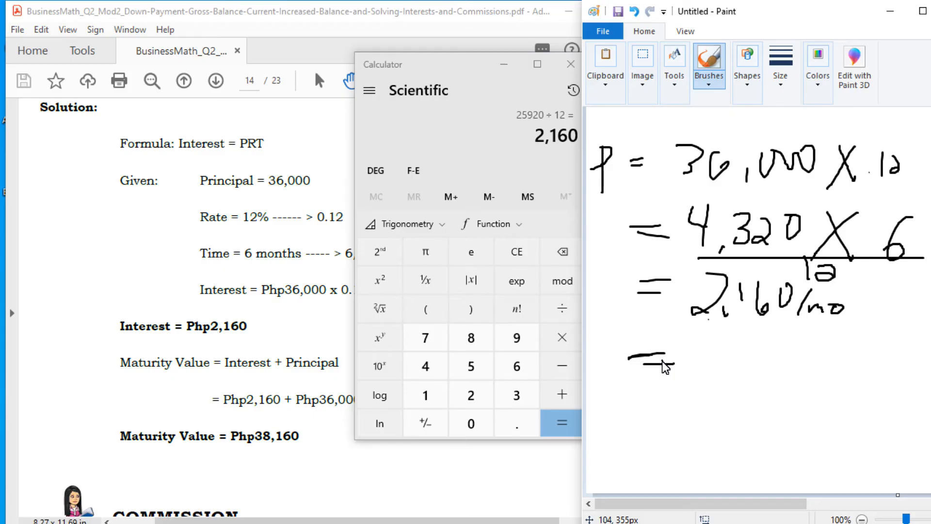
mouse_move(701, 367)
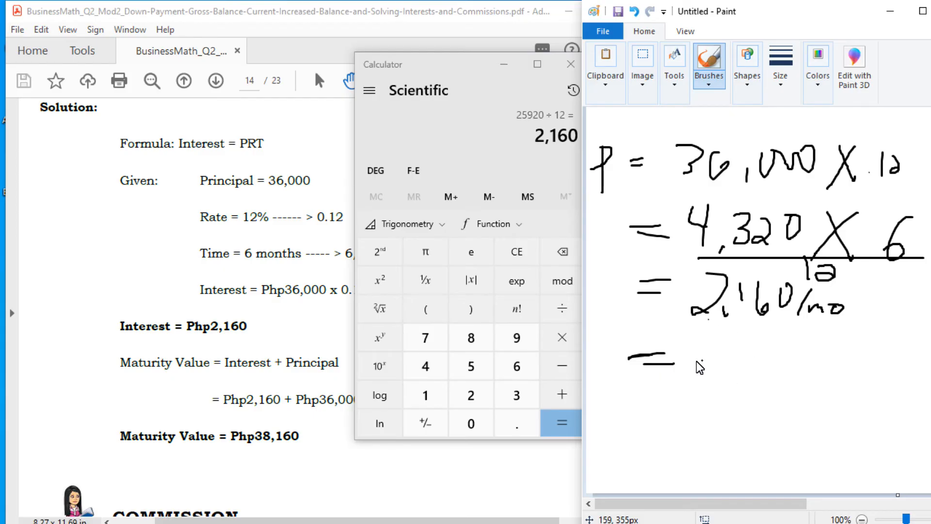
drag(698, 362, 743, 374)
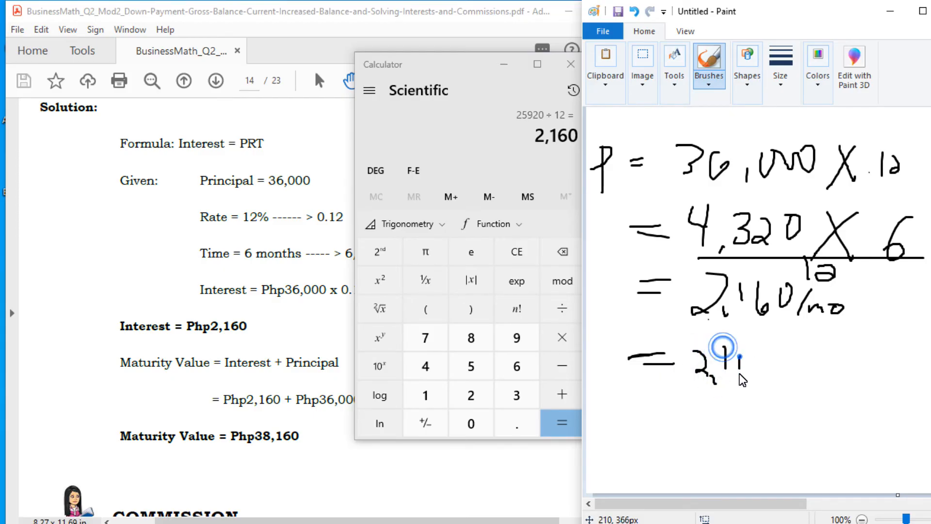
drag(722, 348, 826, 363)
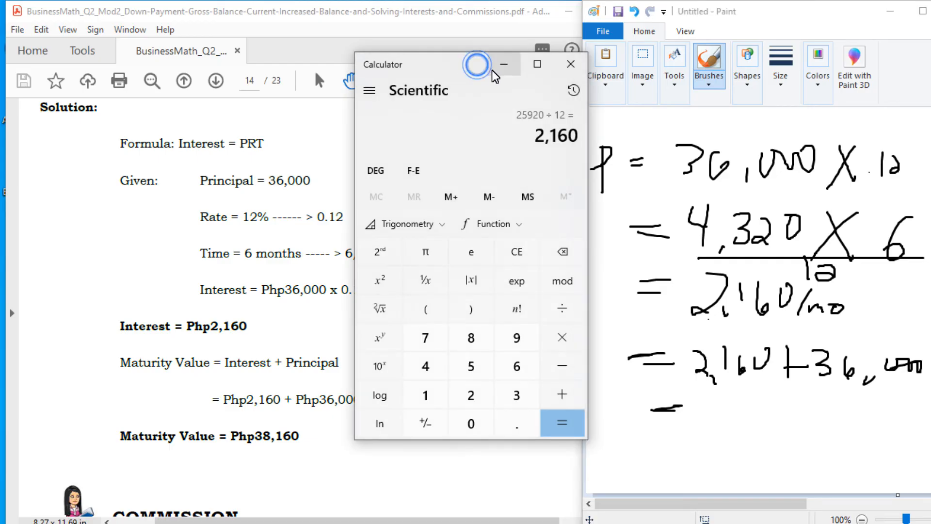
Step: Add 2,160 + 36,000 in Calculator and write MV = 38,160 in Paint
click(515, 394)
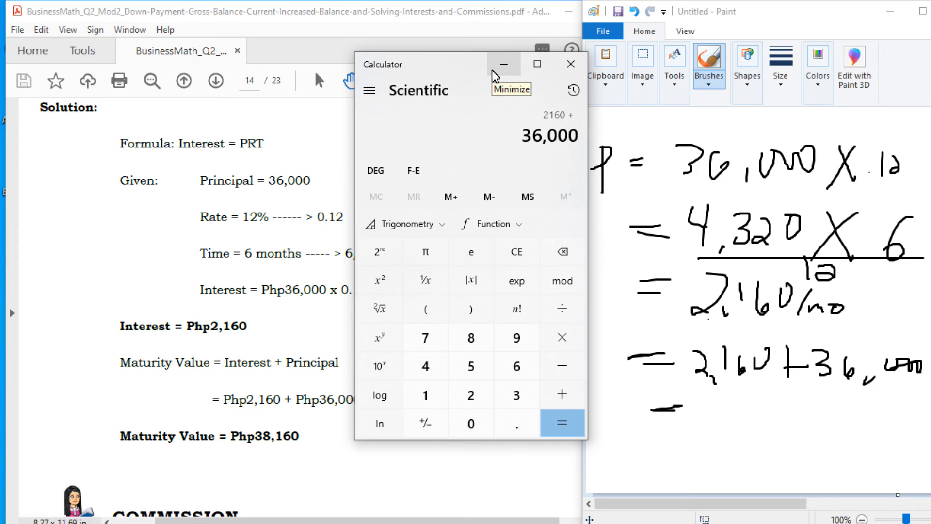
click(561, 423)
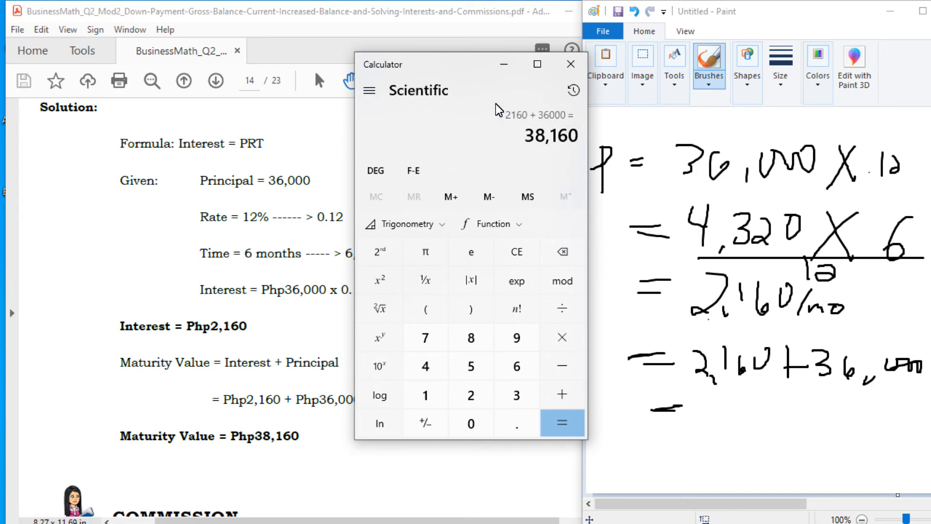
mouse_move(576, 390)
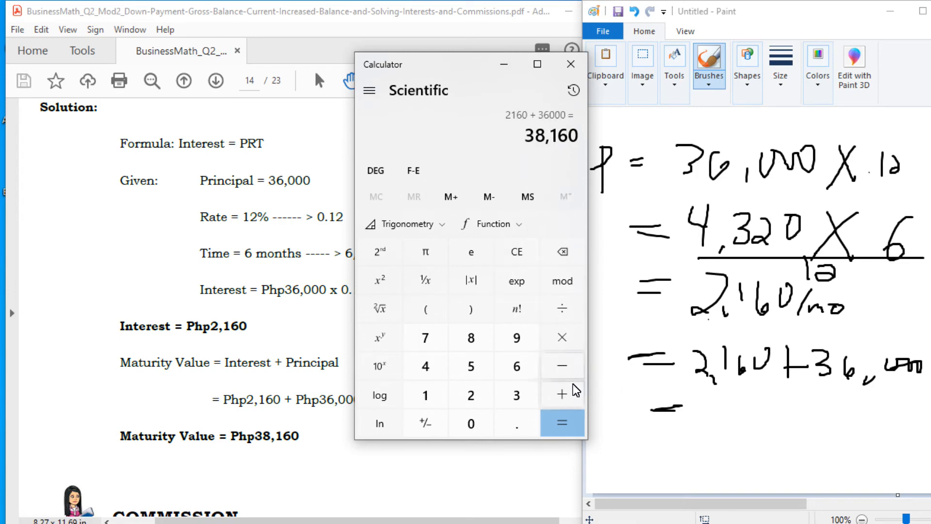
drag(603, 410, 635, 410)
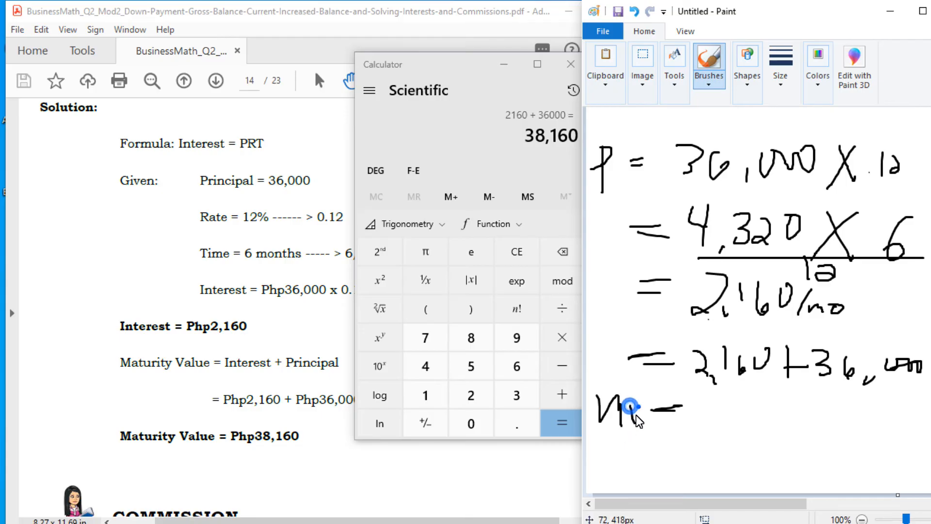
drag(629, 407, 739, 419)
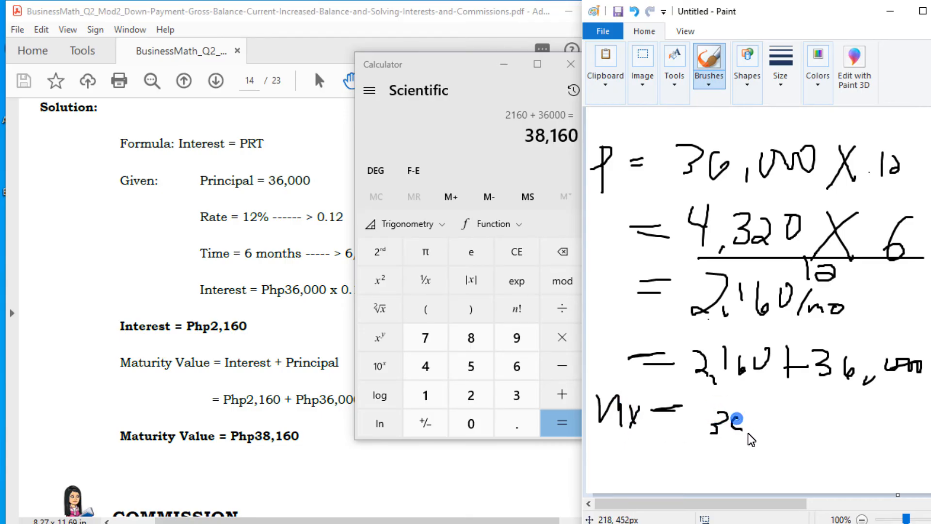
drag(736, 419, 784, 428)
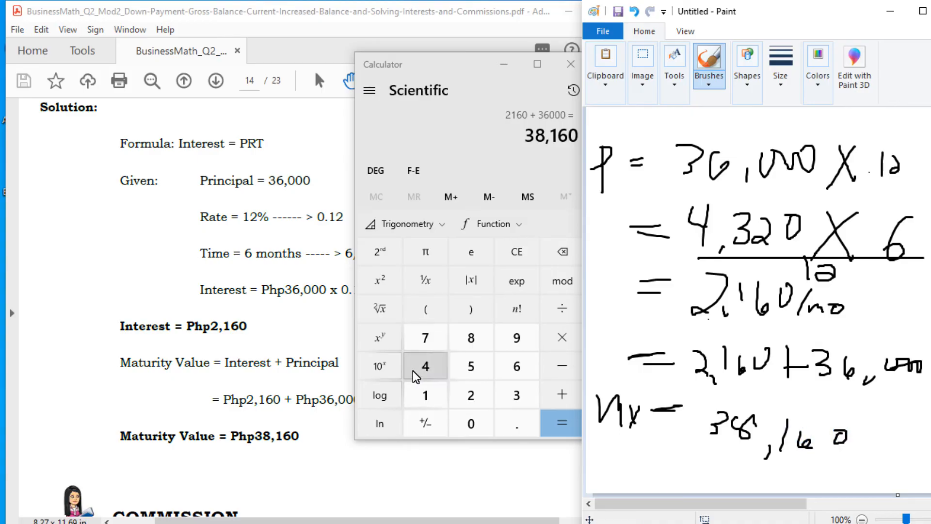
mouse_move(379, 365)
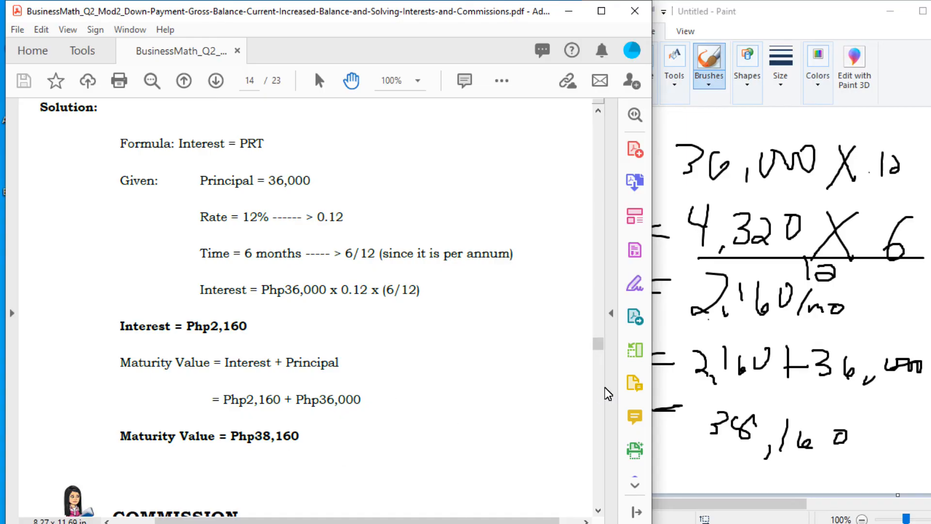
Step: Scroll from the Commission heading to page 15's Example 5, the Php25,000 problem with its Php1,250 solution
scroll(down, 3)
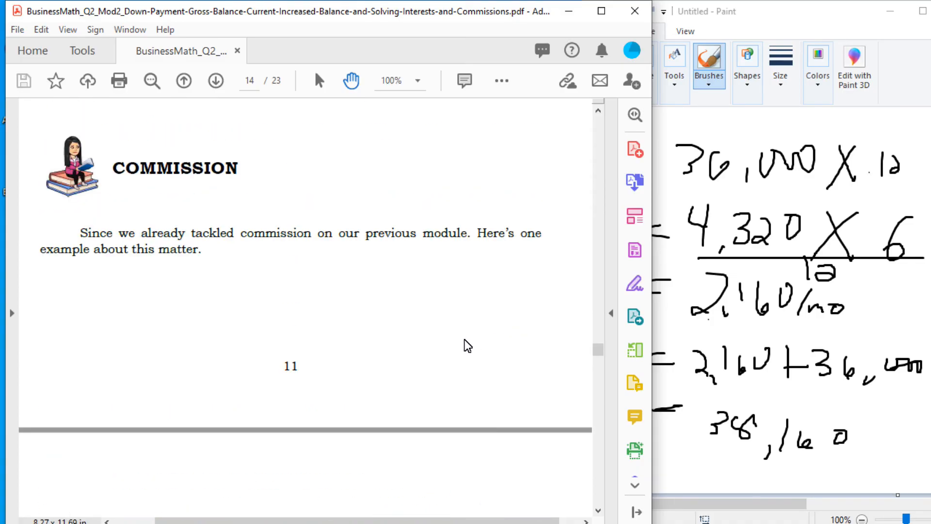
scroll(down, 3)
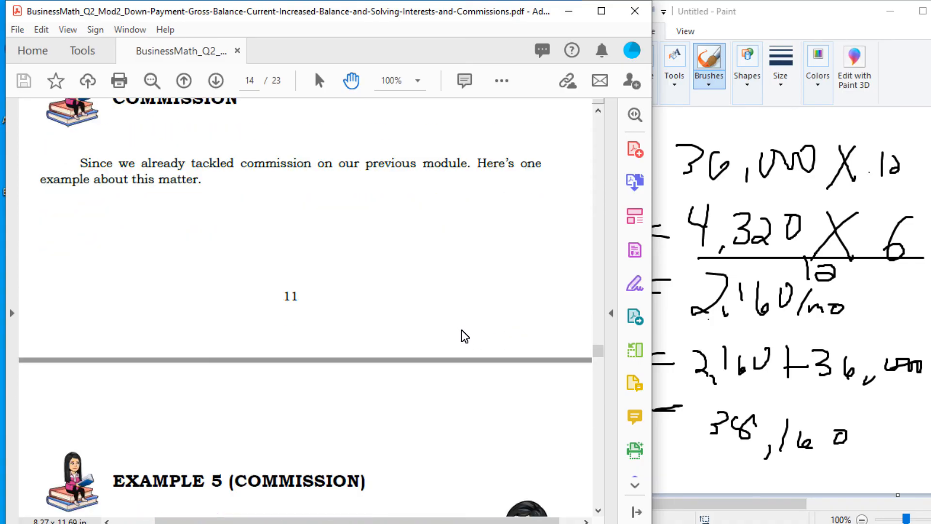
scroll(down, 3)
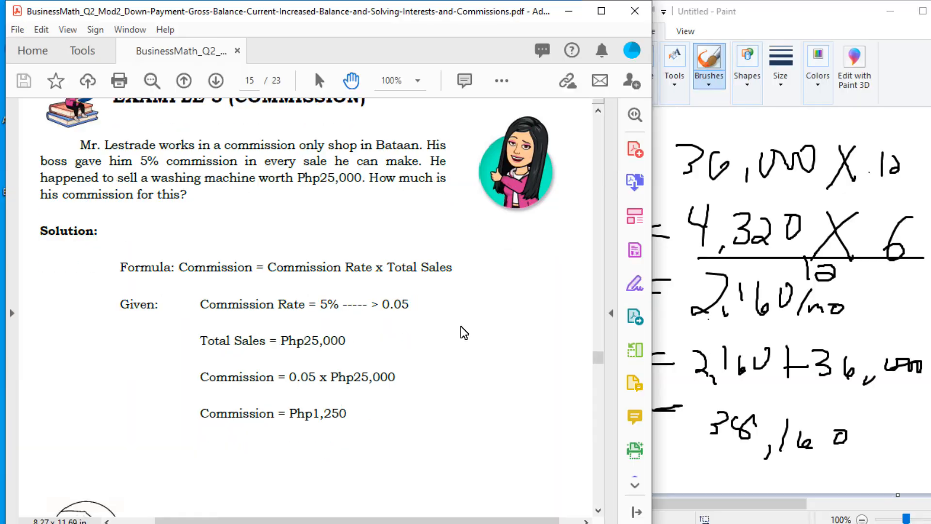
mouse_move(141, 174)
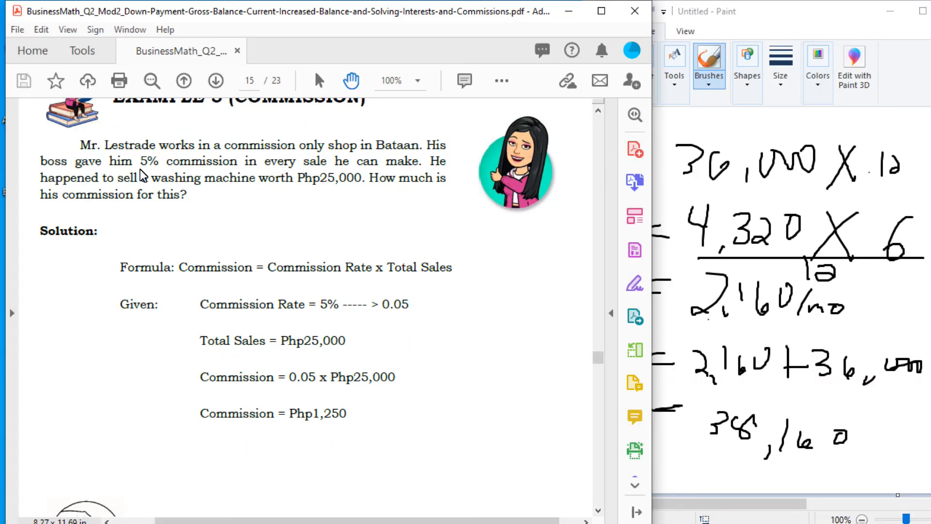
mouse_move(296, 250)
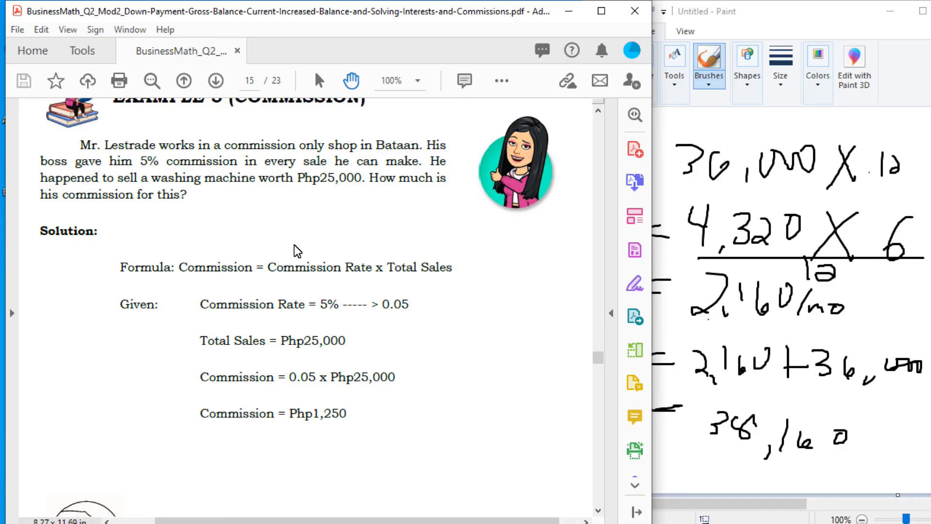
mouse_move(634, 115)
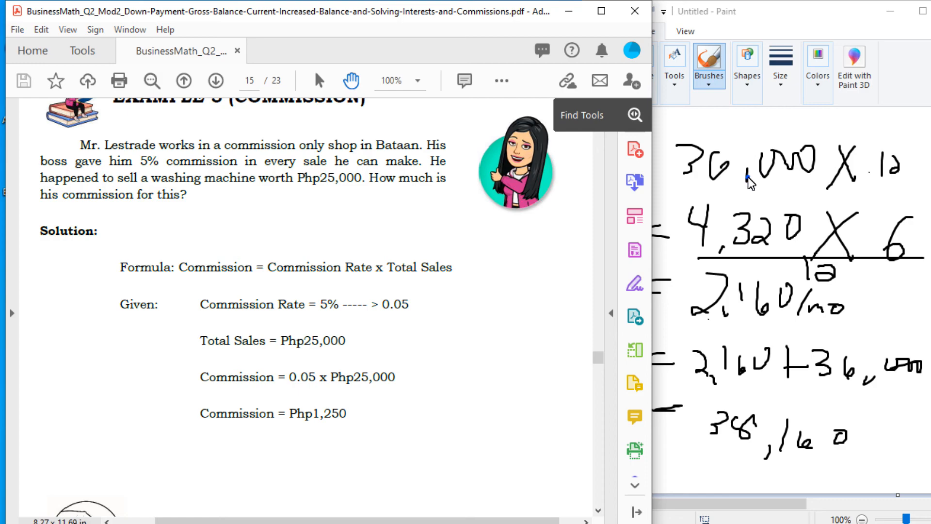
Step: Clear Paint's canvas of the interest working while Example 5 stays in view
click(602, 30)
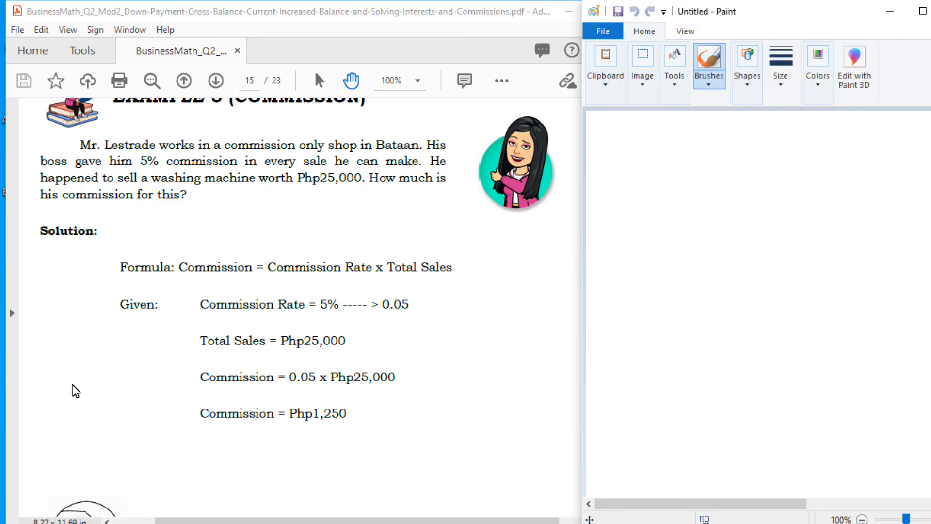
mouse_move(383, 353)
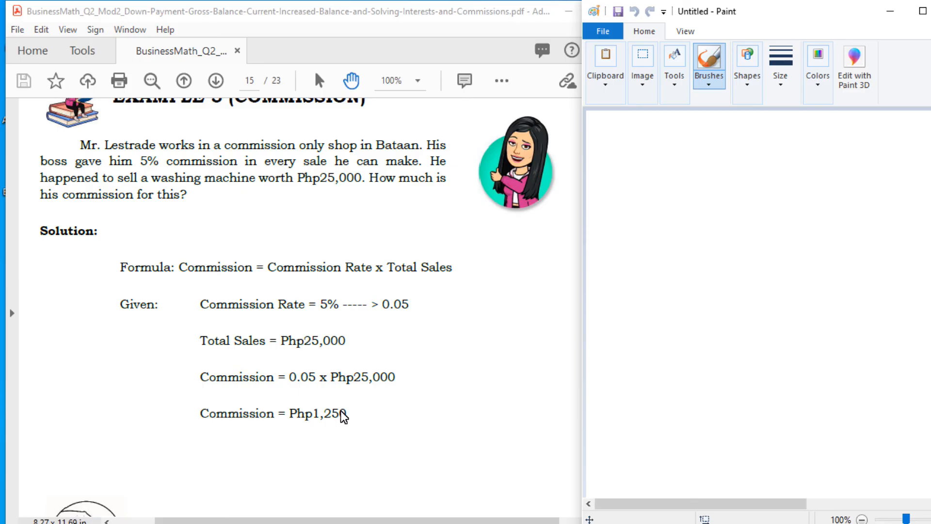
mouse_move(275, 414)
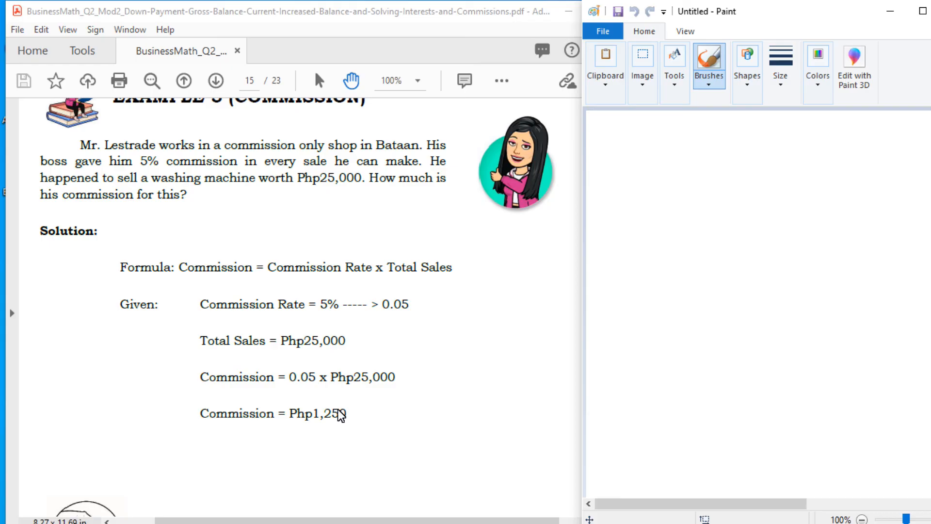
mouse_move(420, 275)
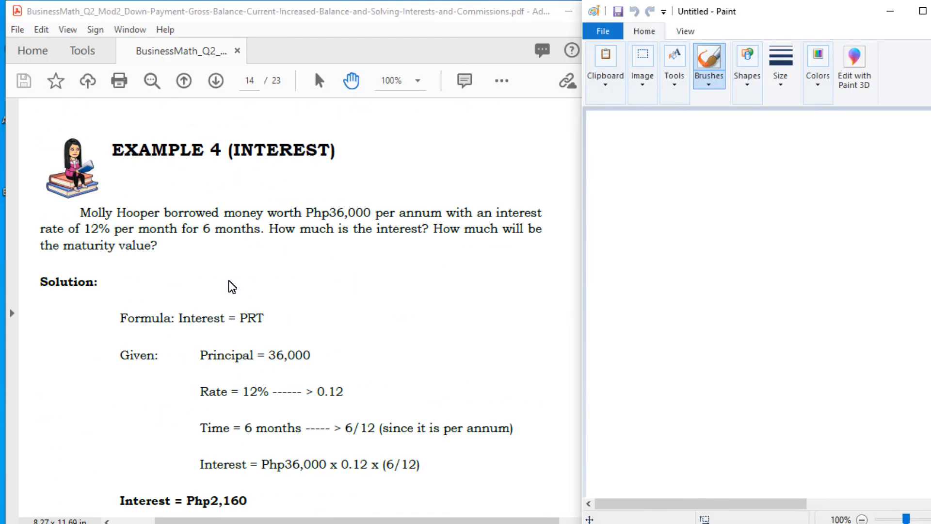
Step: Scroll to page 16's practice problem on George's 7% commission and the What I Have Learned section
click(183, 81)
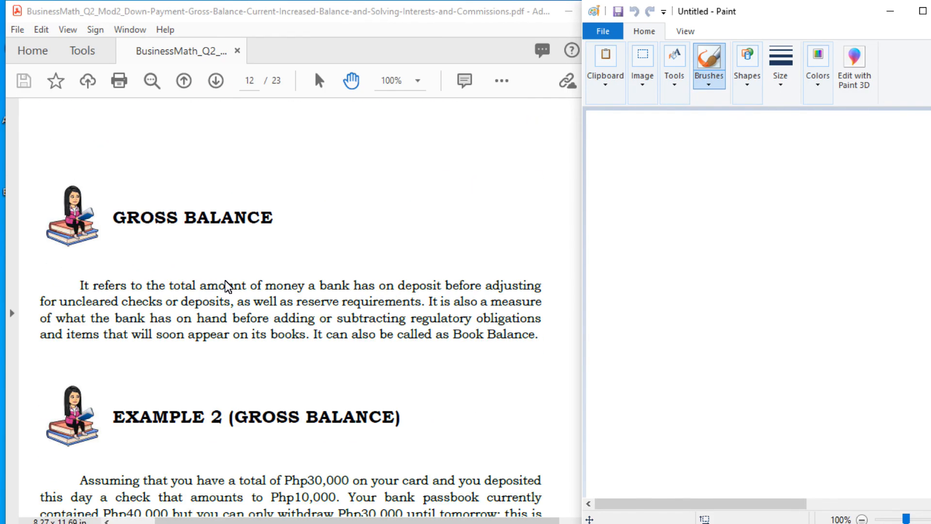
scroll(down, 3)
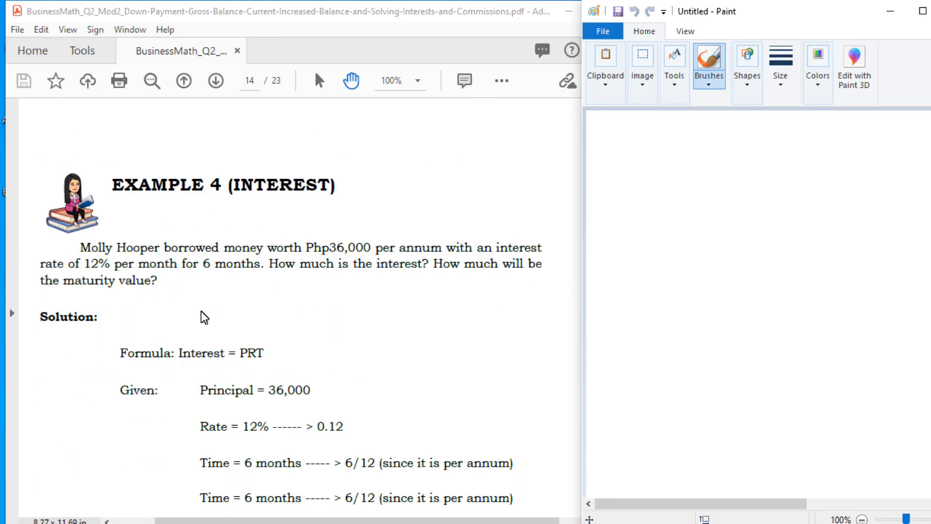
scroll(down, 3)
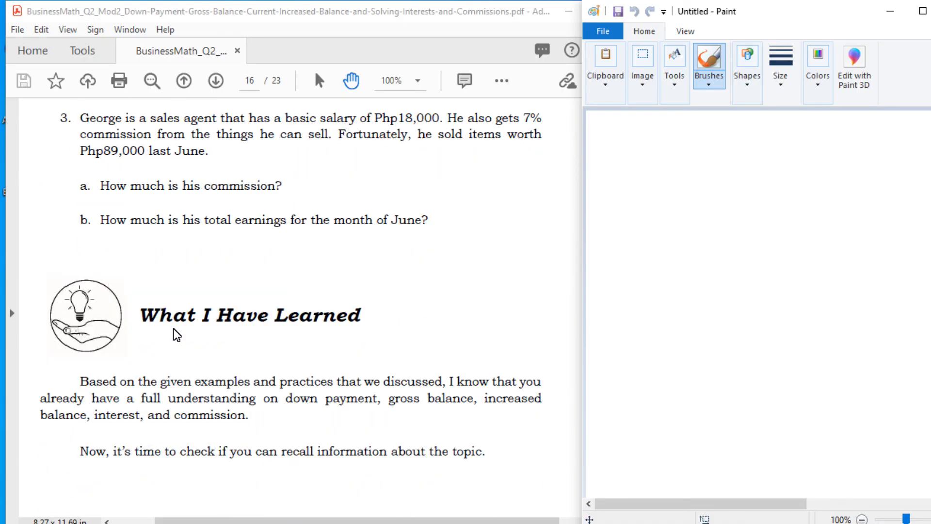
Step: Scroll to page 17 so the What I Can Do interest and maturity value table is fully visible
scroll(down, 3)
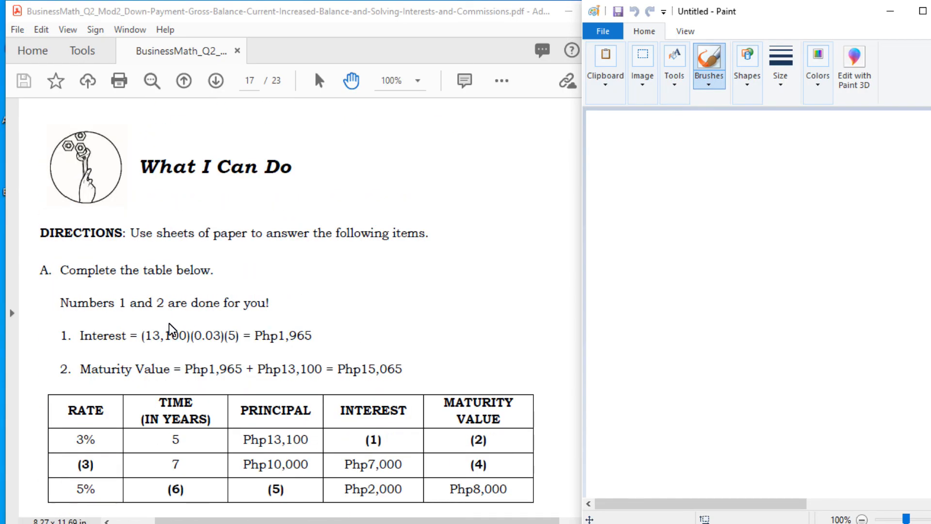
scroll(down, 3)
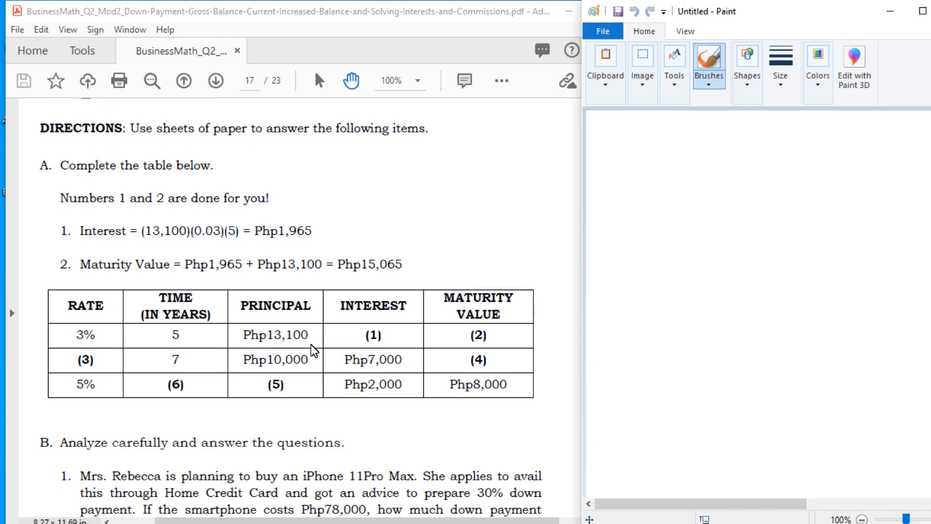
mouse_move(183, 359)
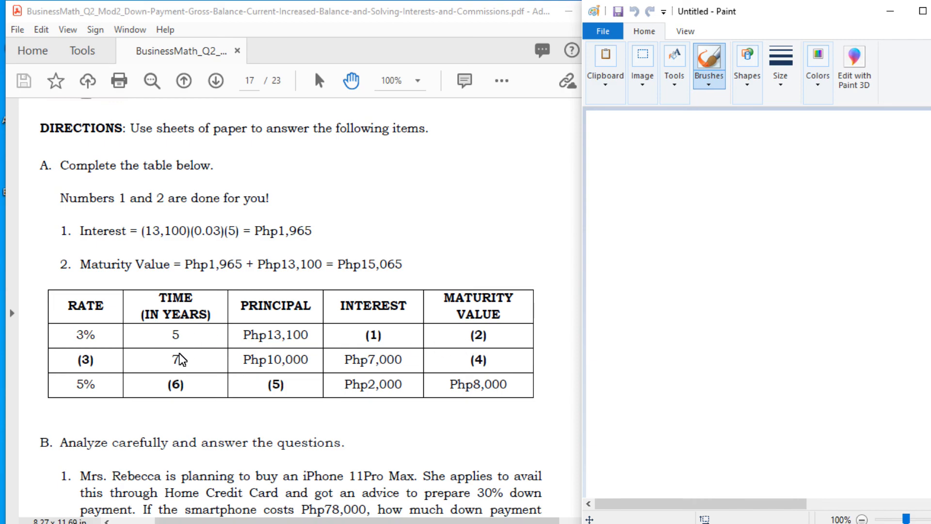
mouse_move(204, 376)
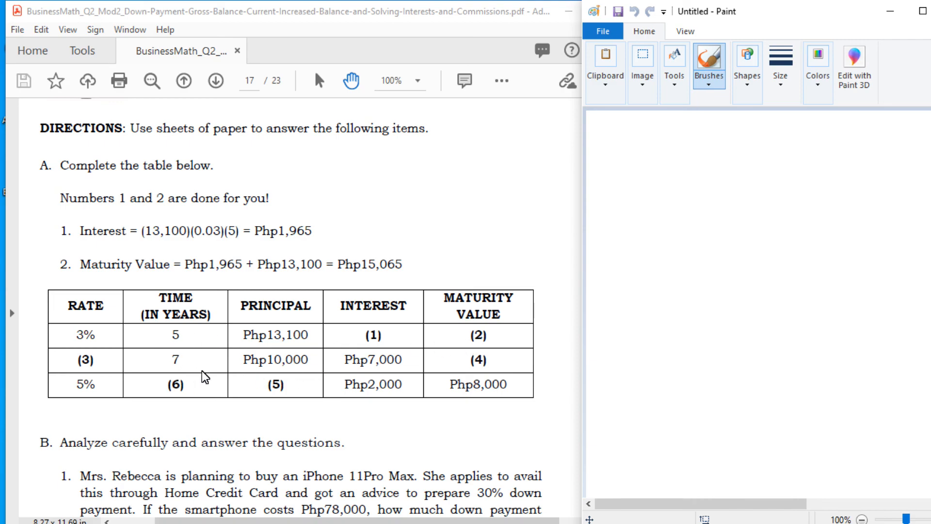
mouse_move(178, 355)
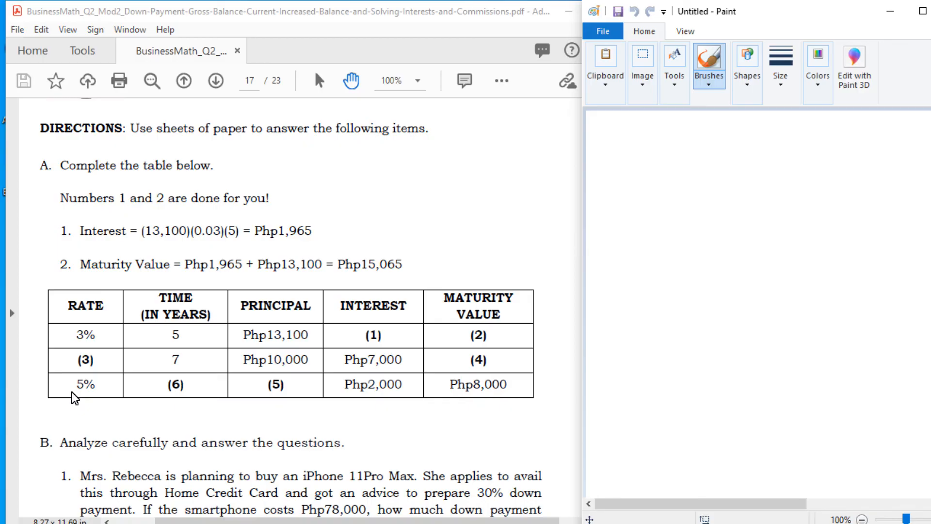
Step: Scroll through the Assessment and Answer Key pages toward the module's closing Mission Accomplished message
scroll(down, 3)
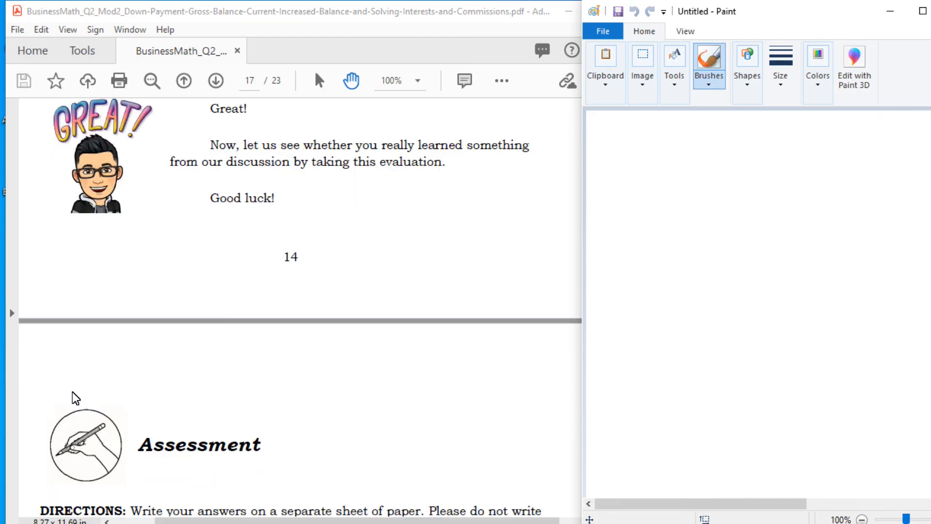
scroll(down, 3)
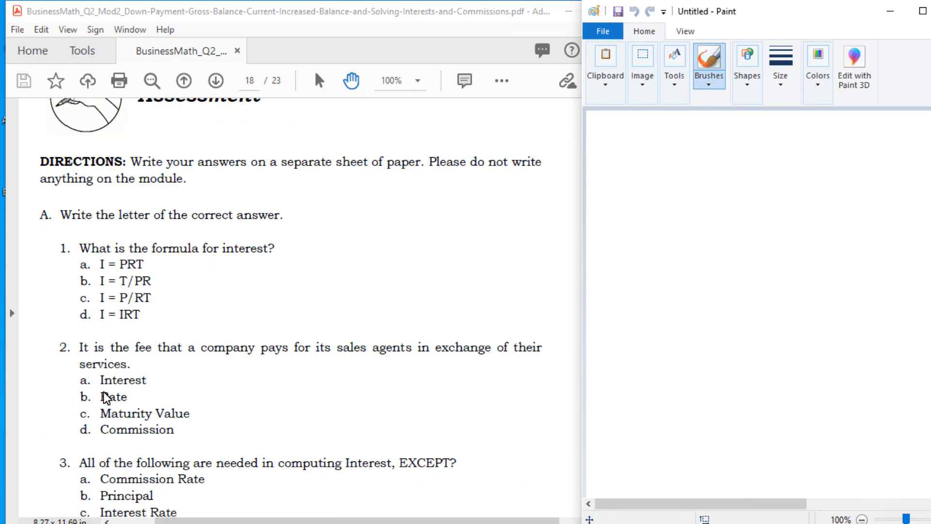
scroll(down, 3)
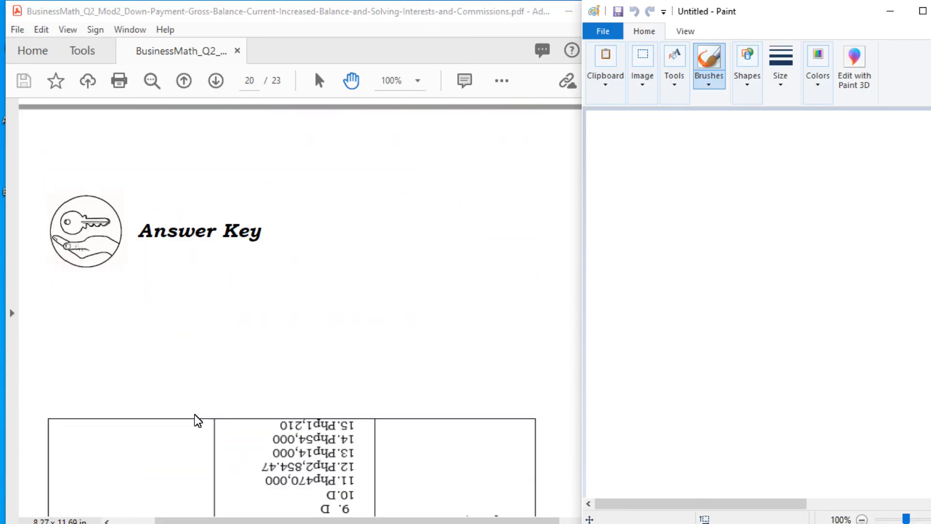
scroll(down, 3)
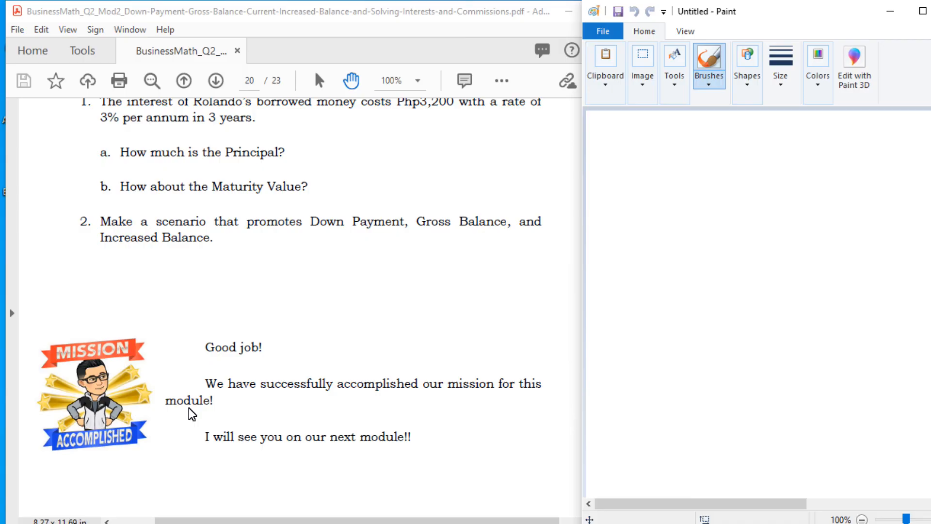
scroll(down, 3)
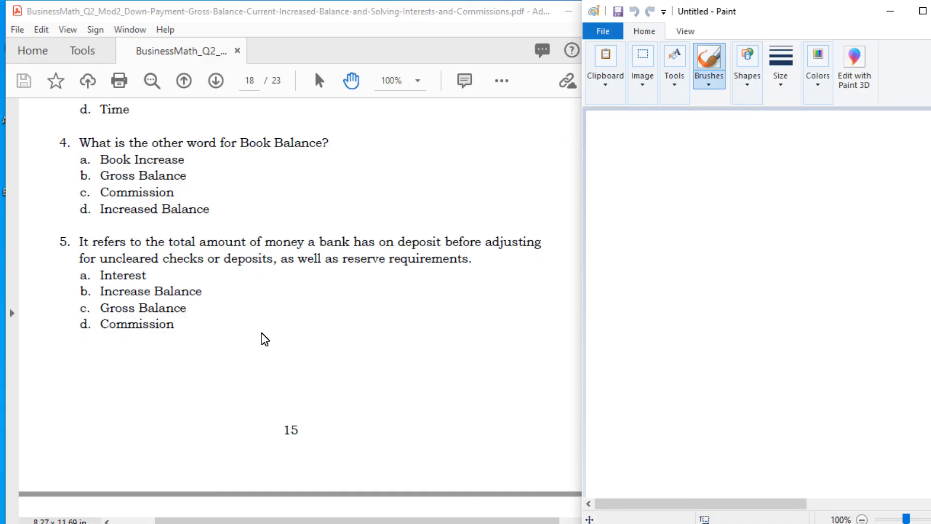
mouse_move(283, 339)
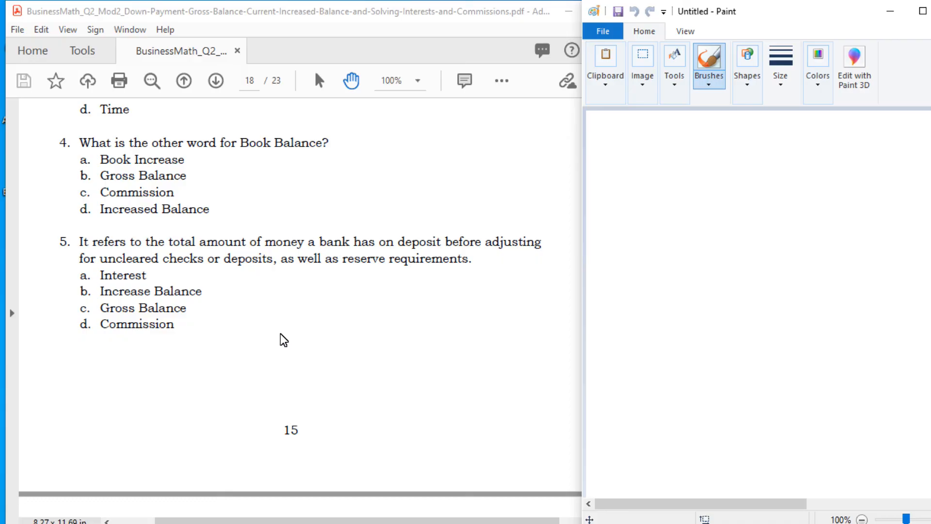